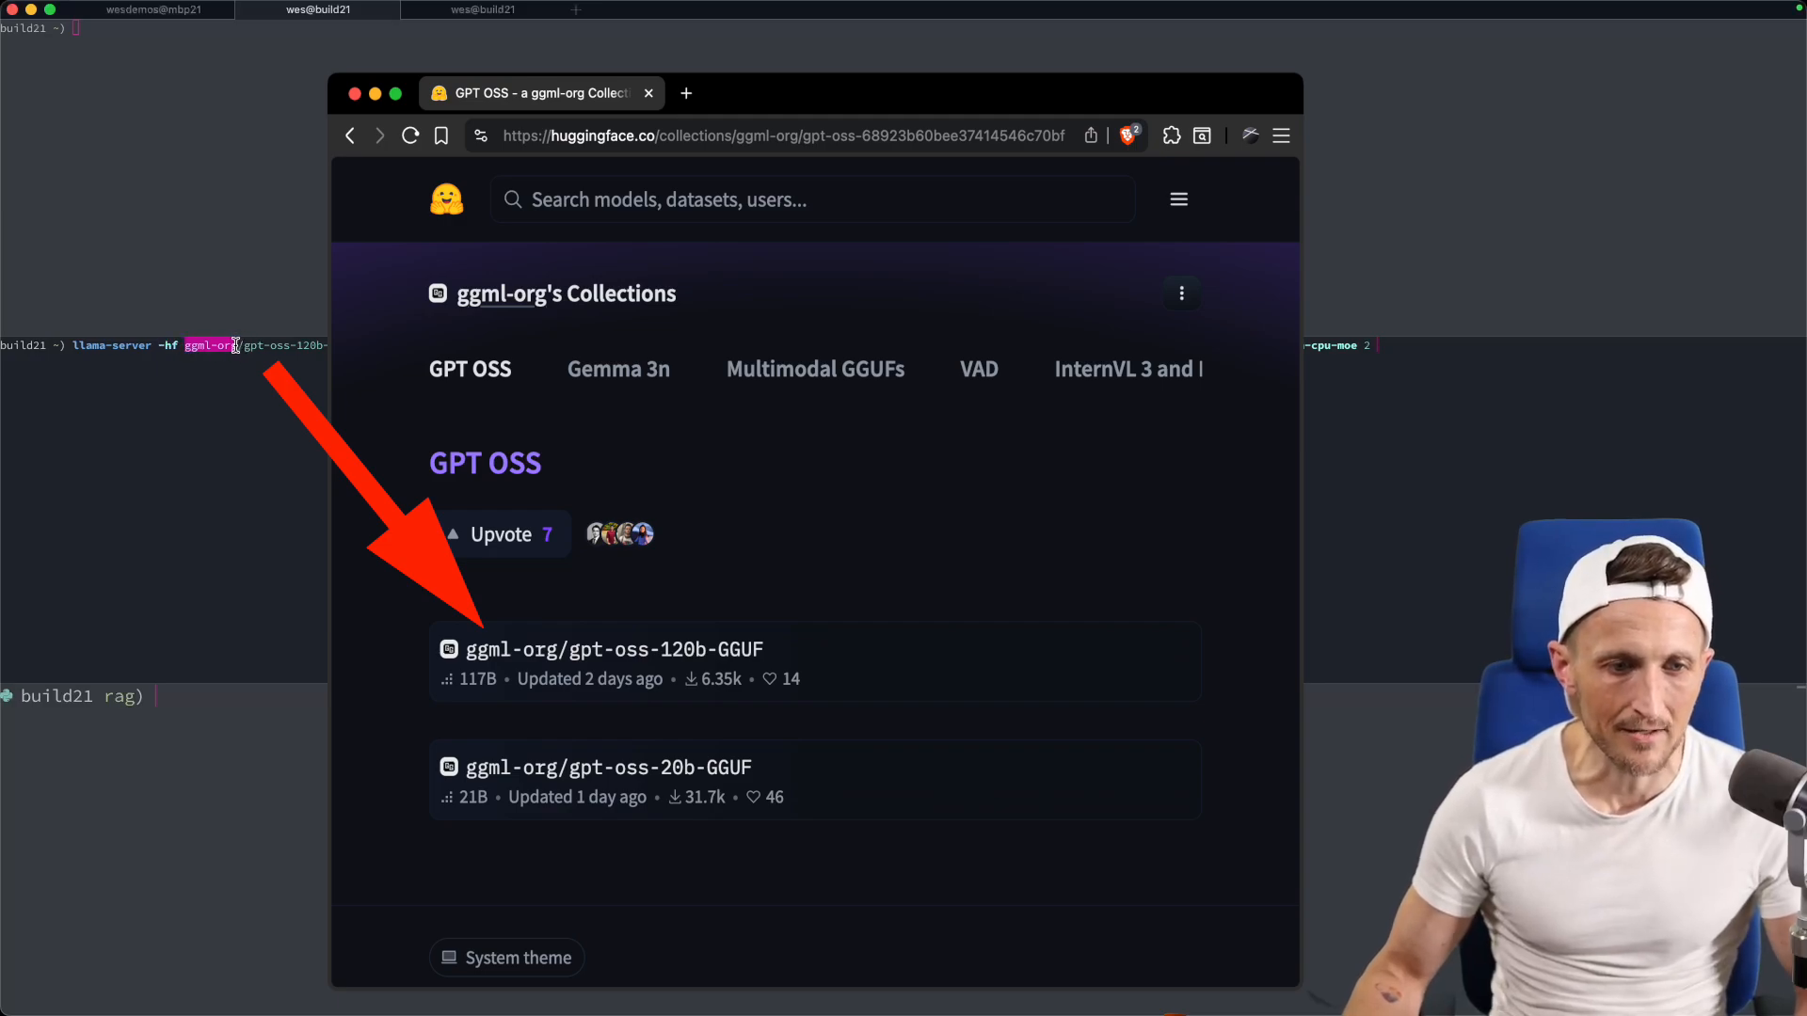
Launch llama-server with gpt-oss-120b, then relaunch with --n-cpu-moe 2 after it runs out of memory.
left_click(317, 10)
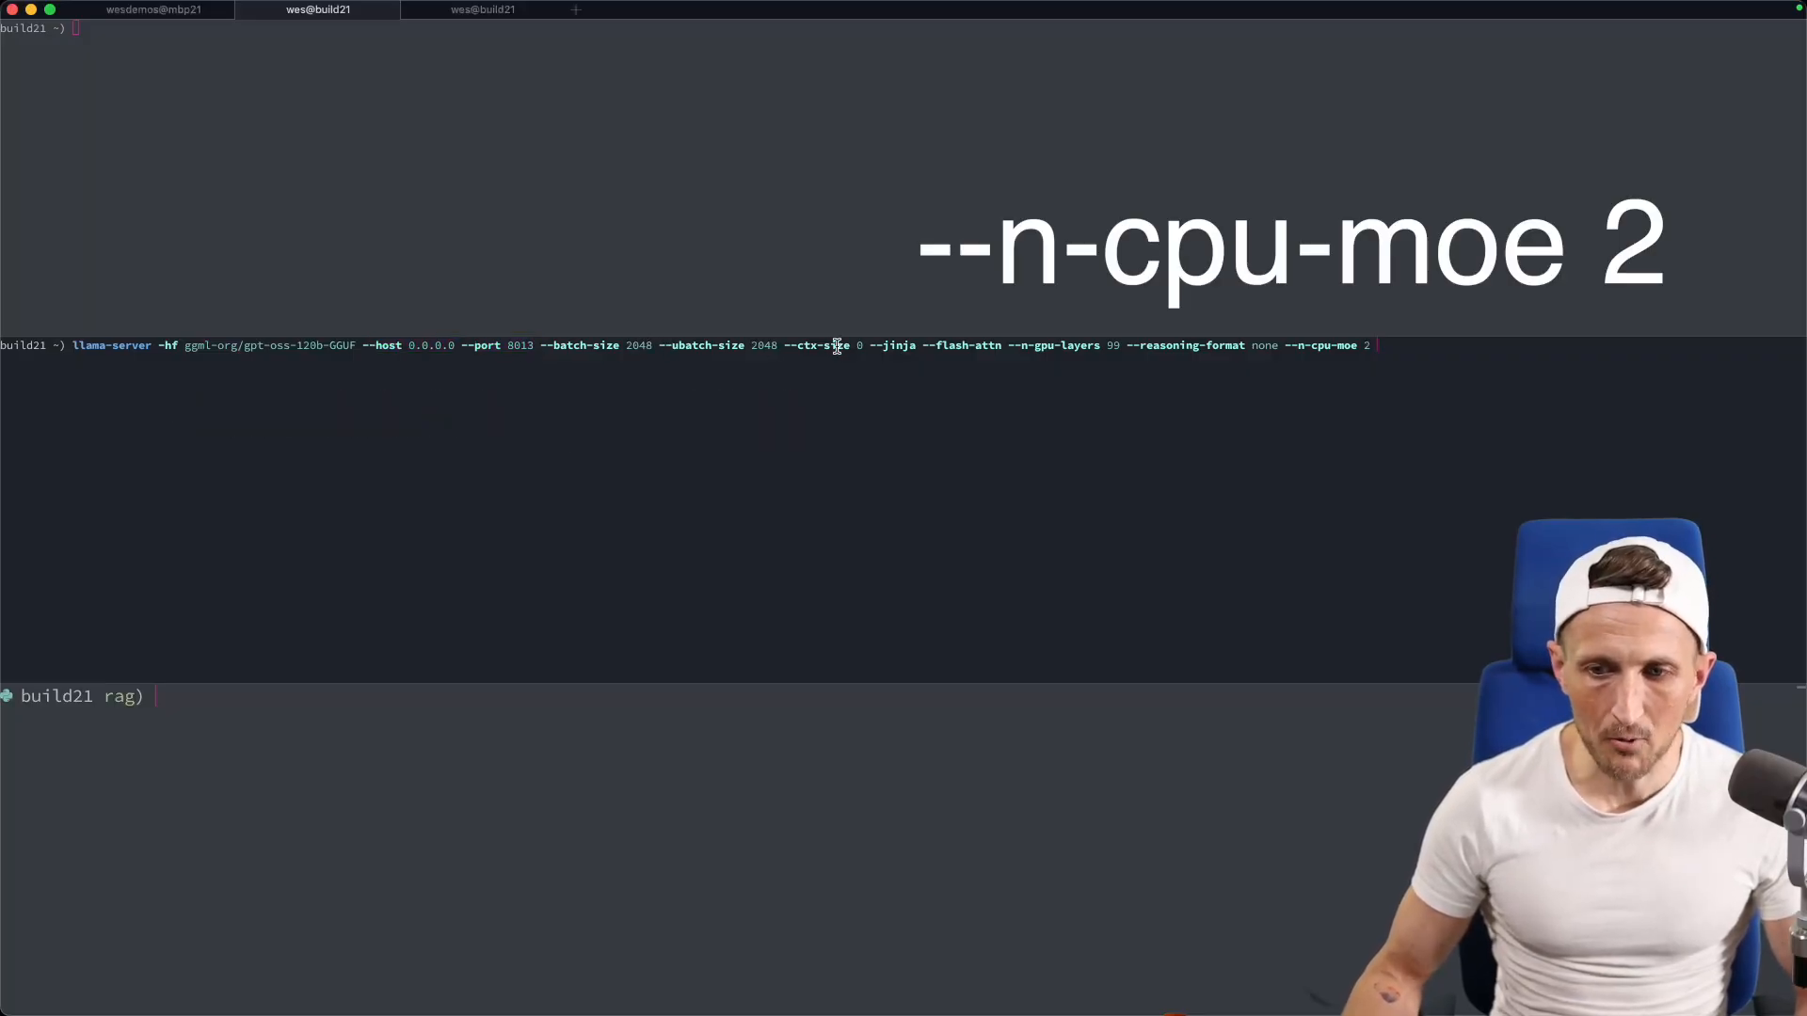
left_click_drag(1283, 344, 1371, 345)
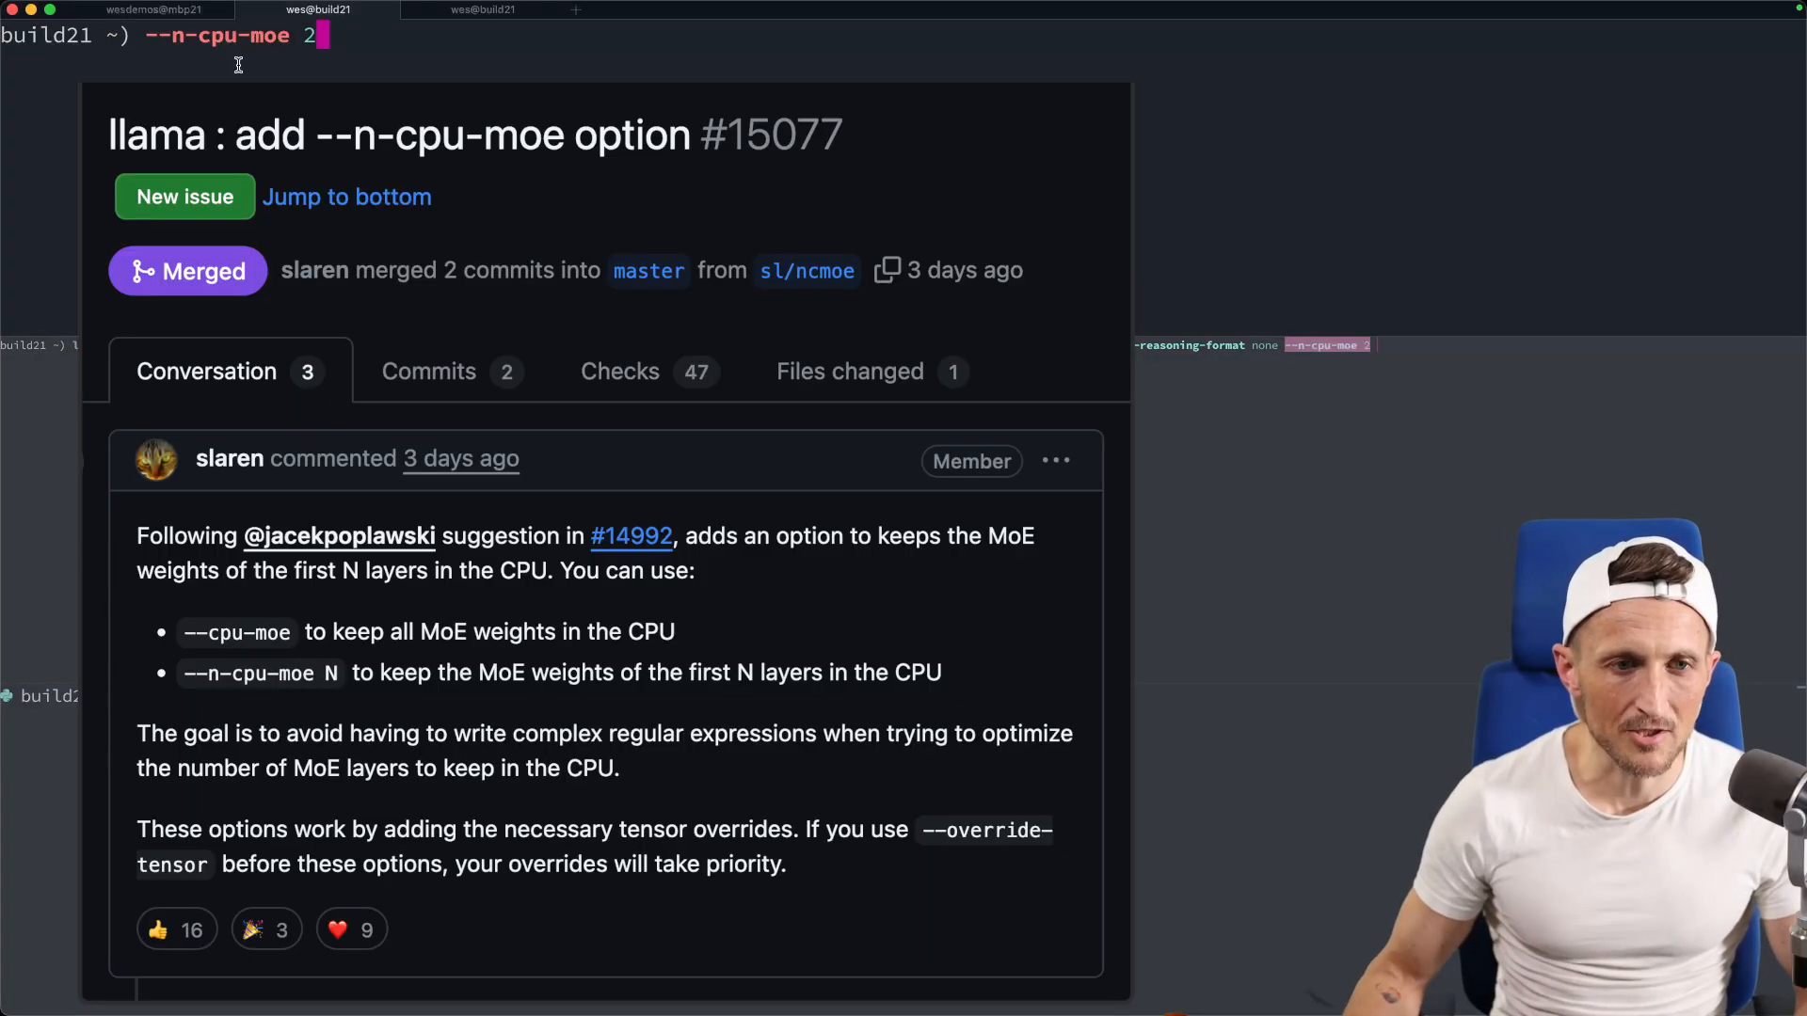
double_click(270, 35)
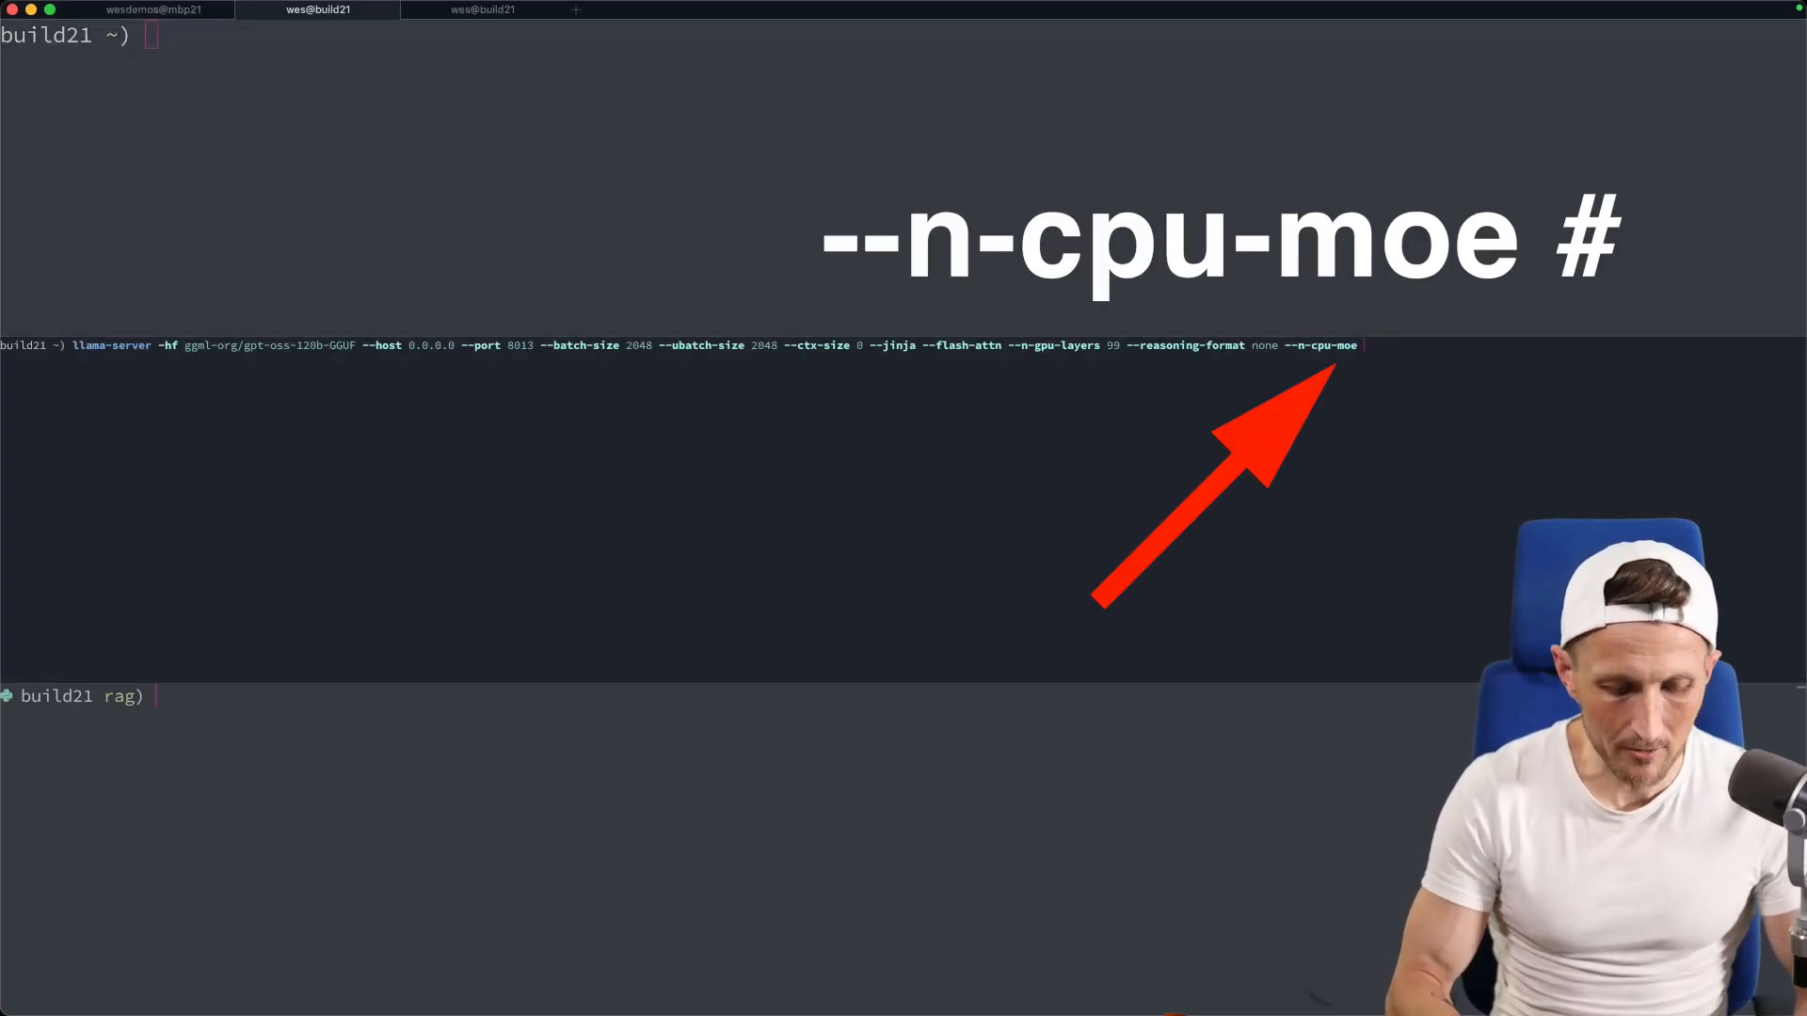
type("5")
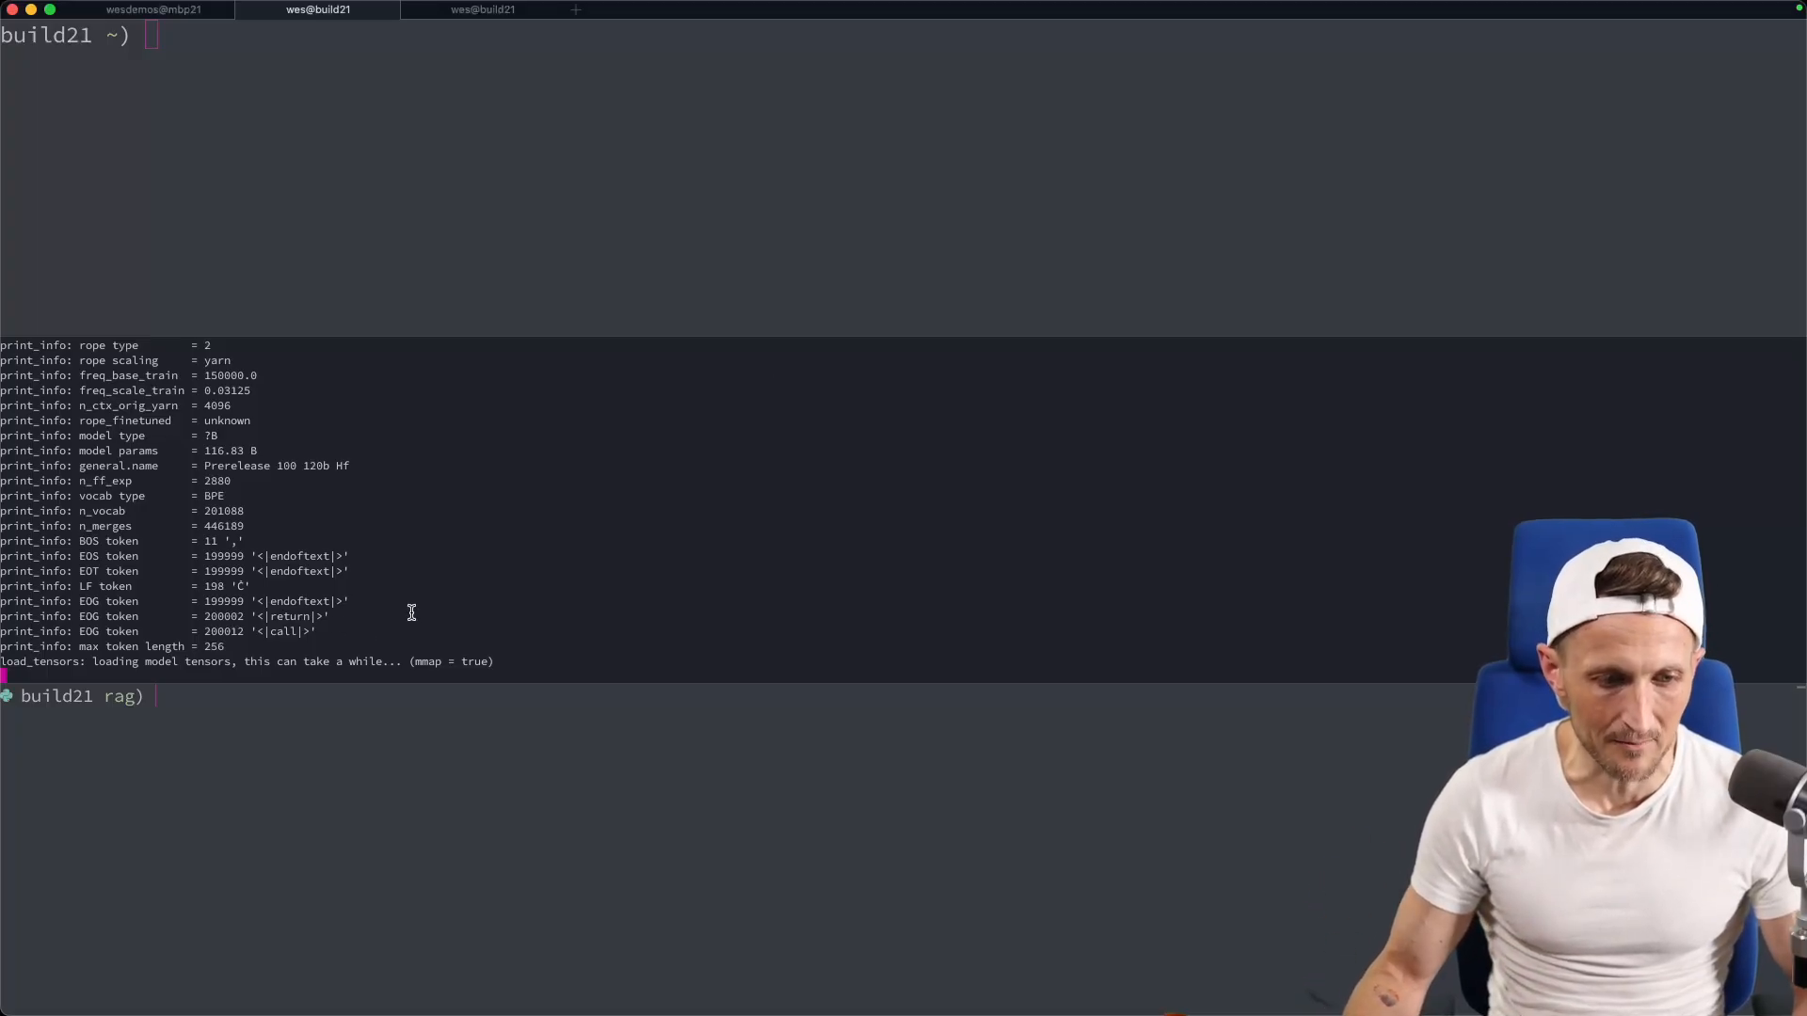
key("Return")
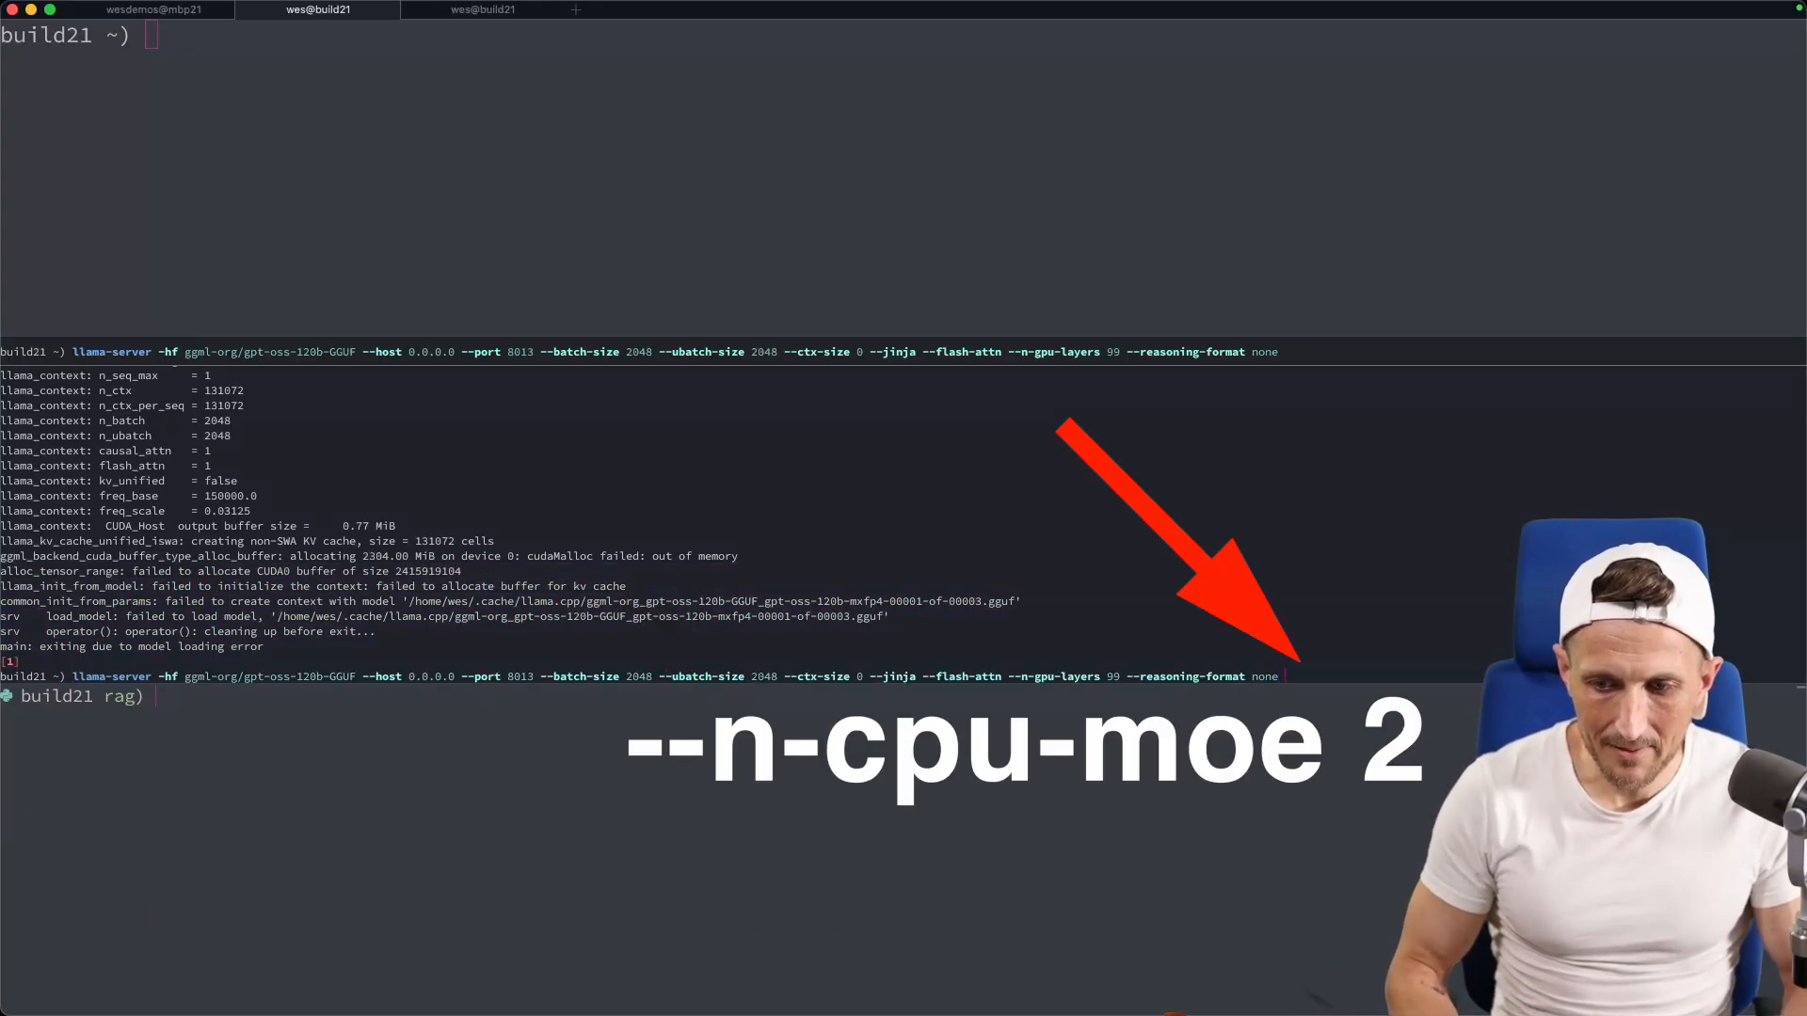
type("--n-cpu-moe 2")
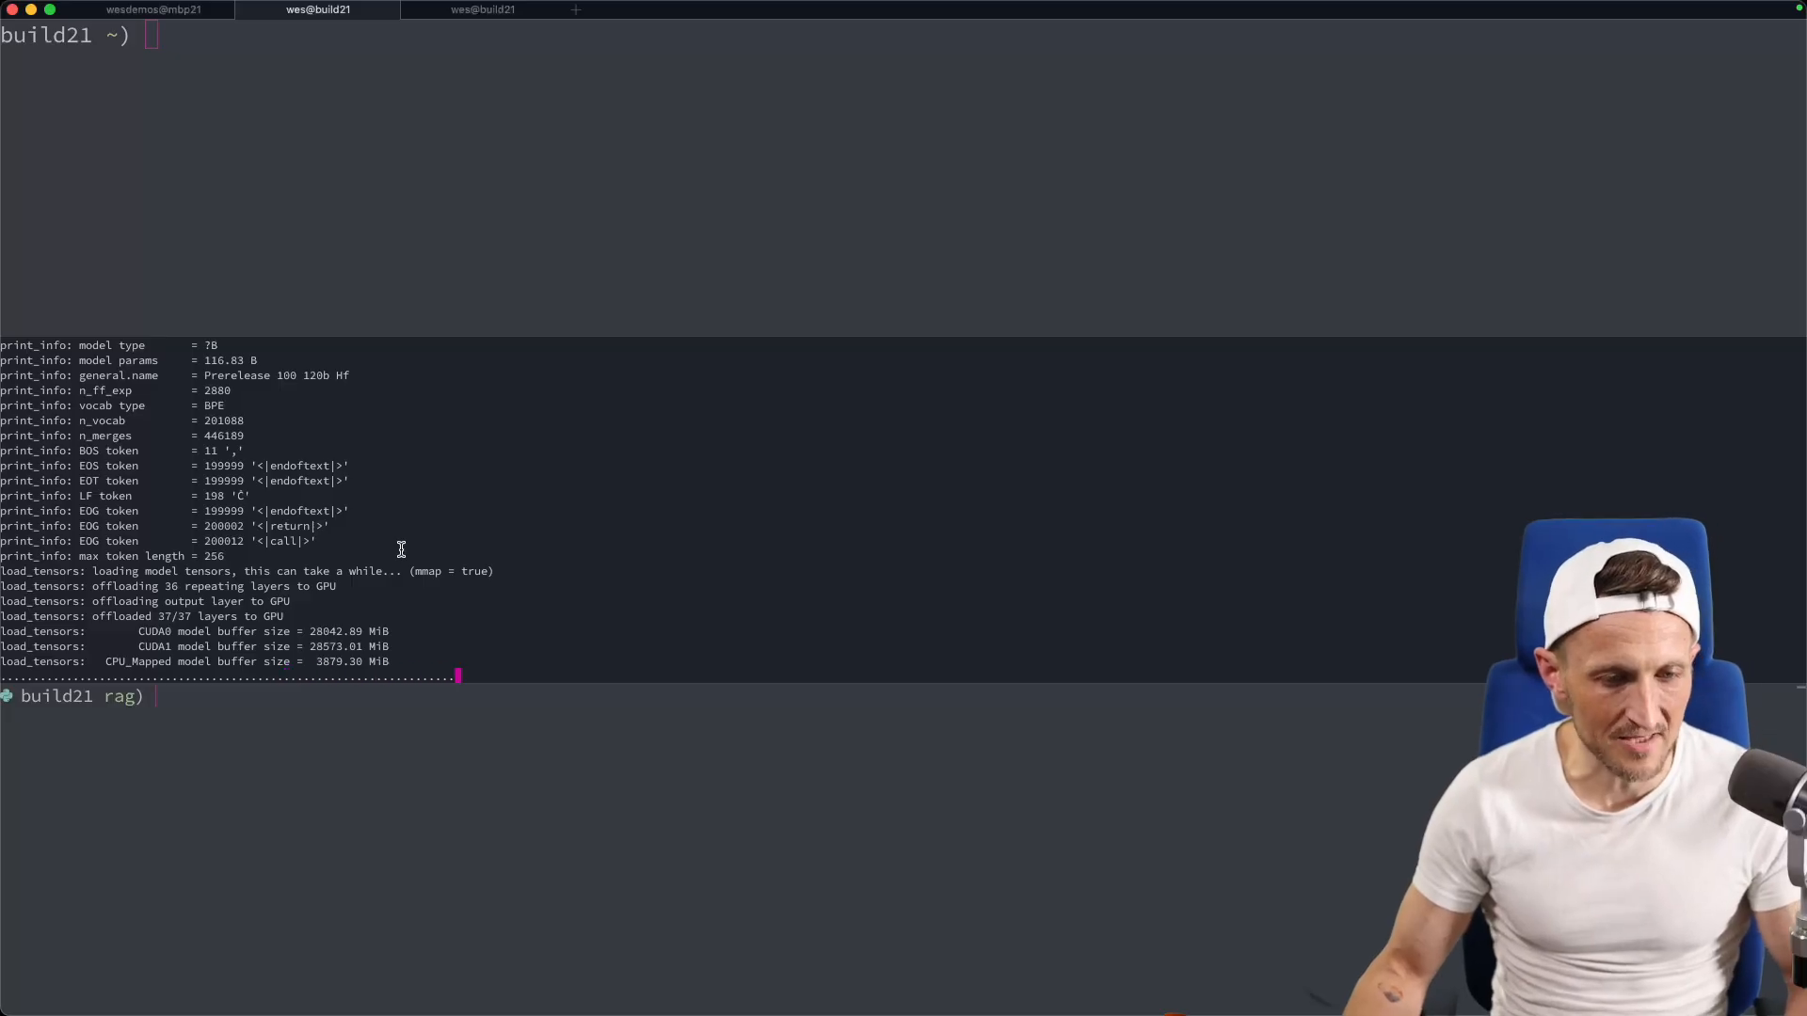
key("Return")
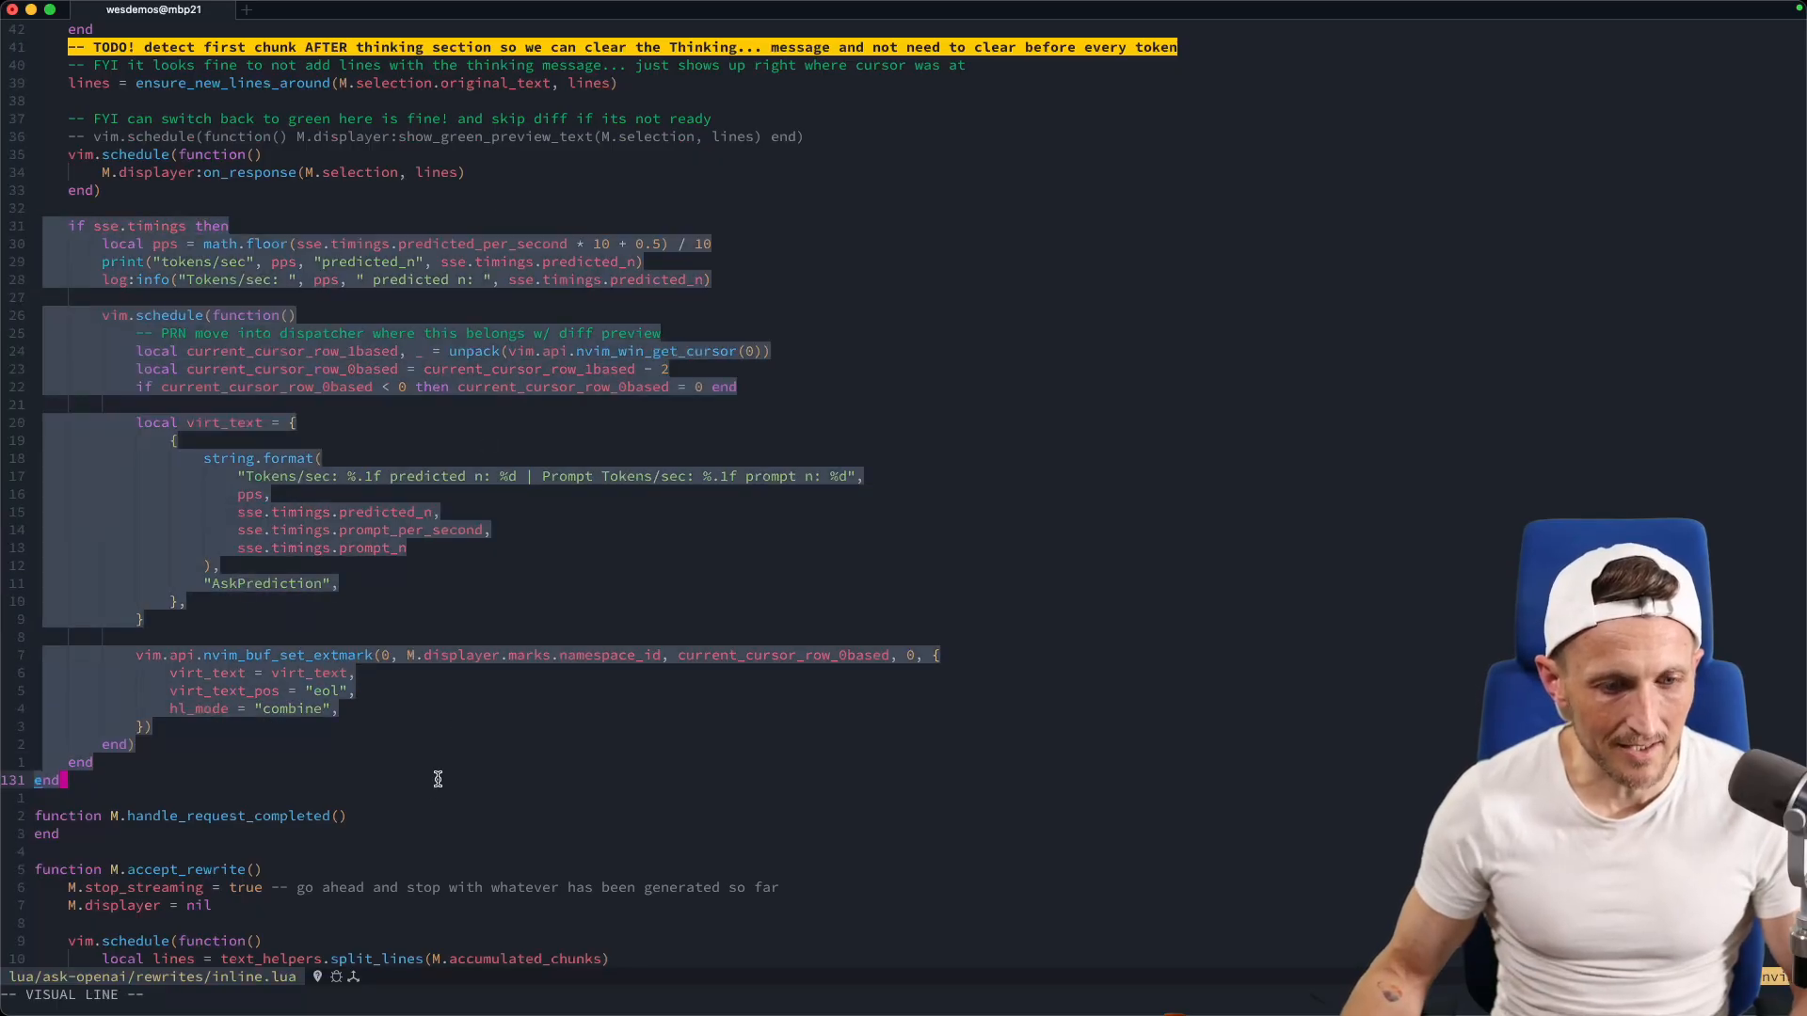
mouse_move(883, 479)
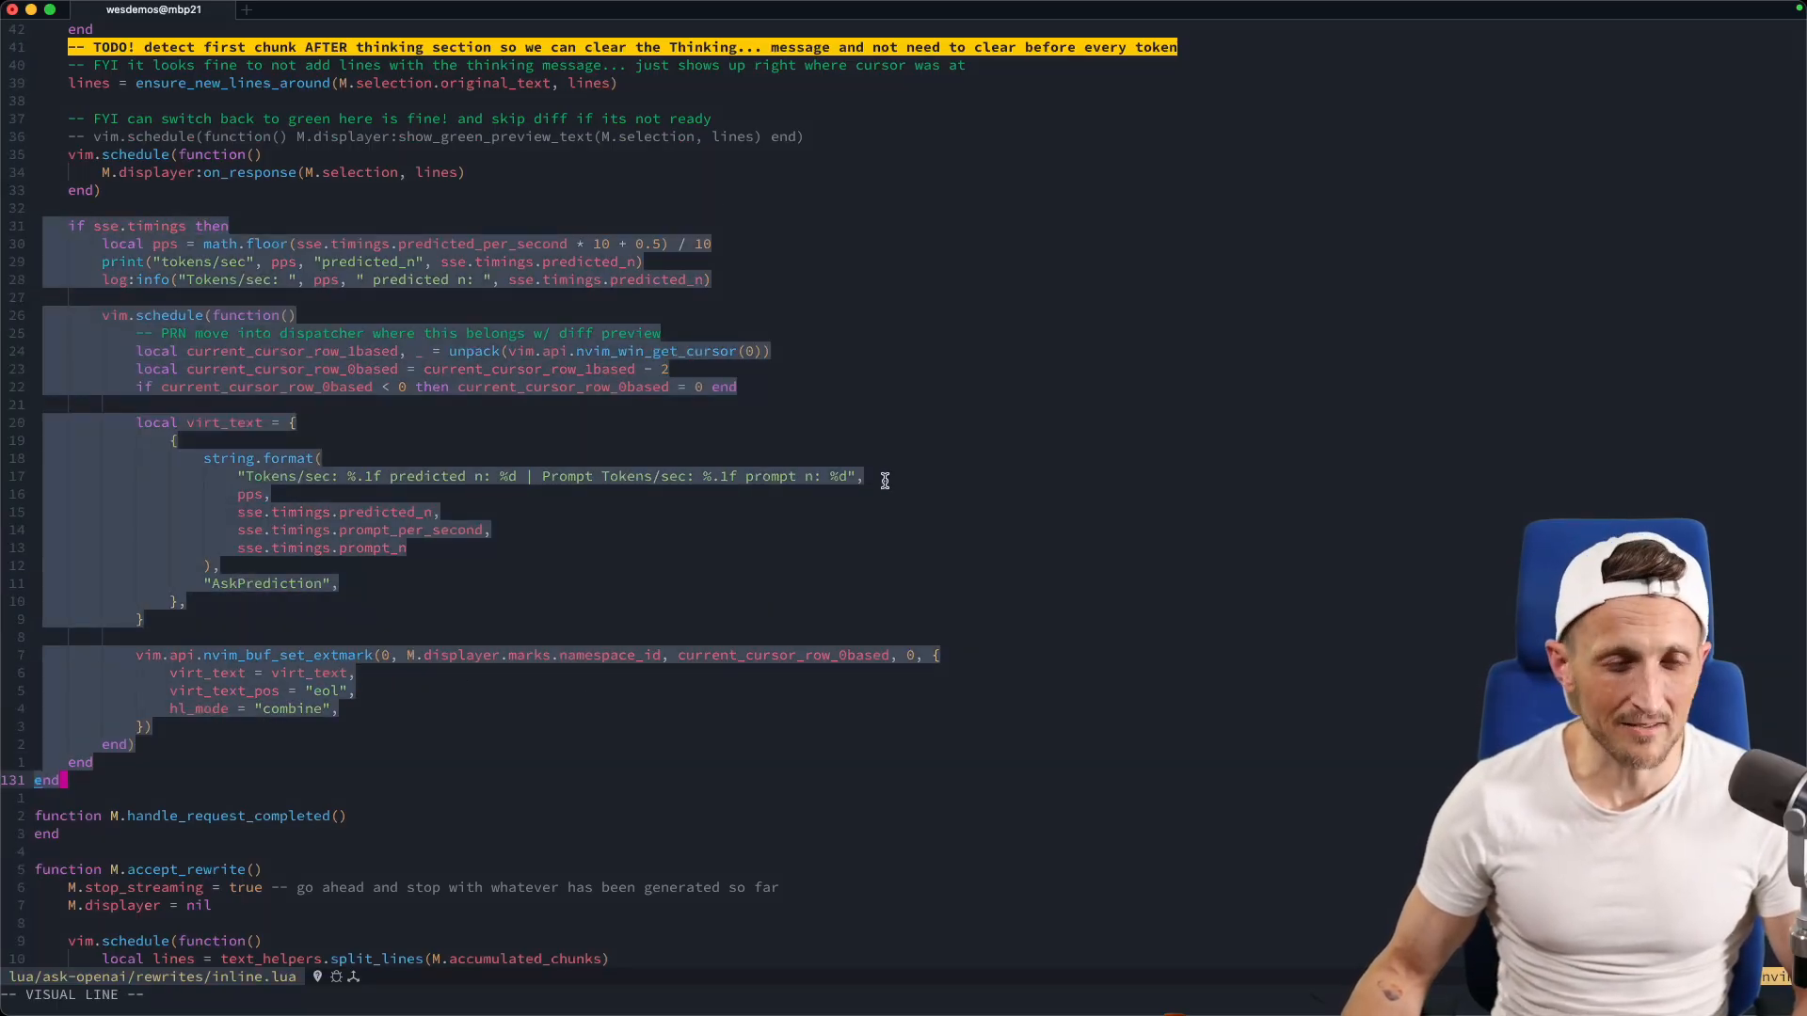
Run :AskRewrite on the timings block to rename sse to sse_parsed.
type(":AskRewrite")
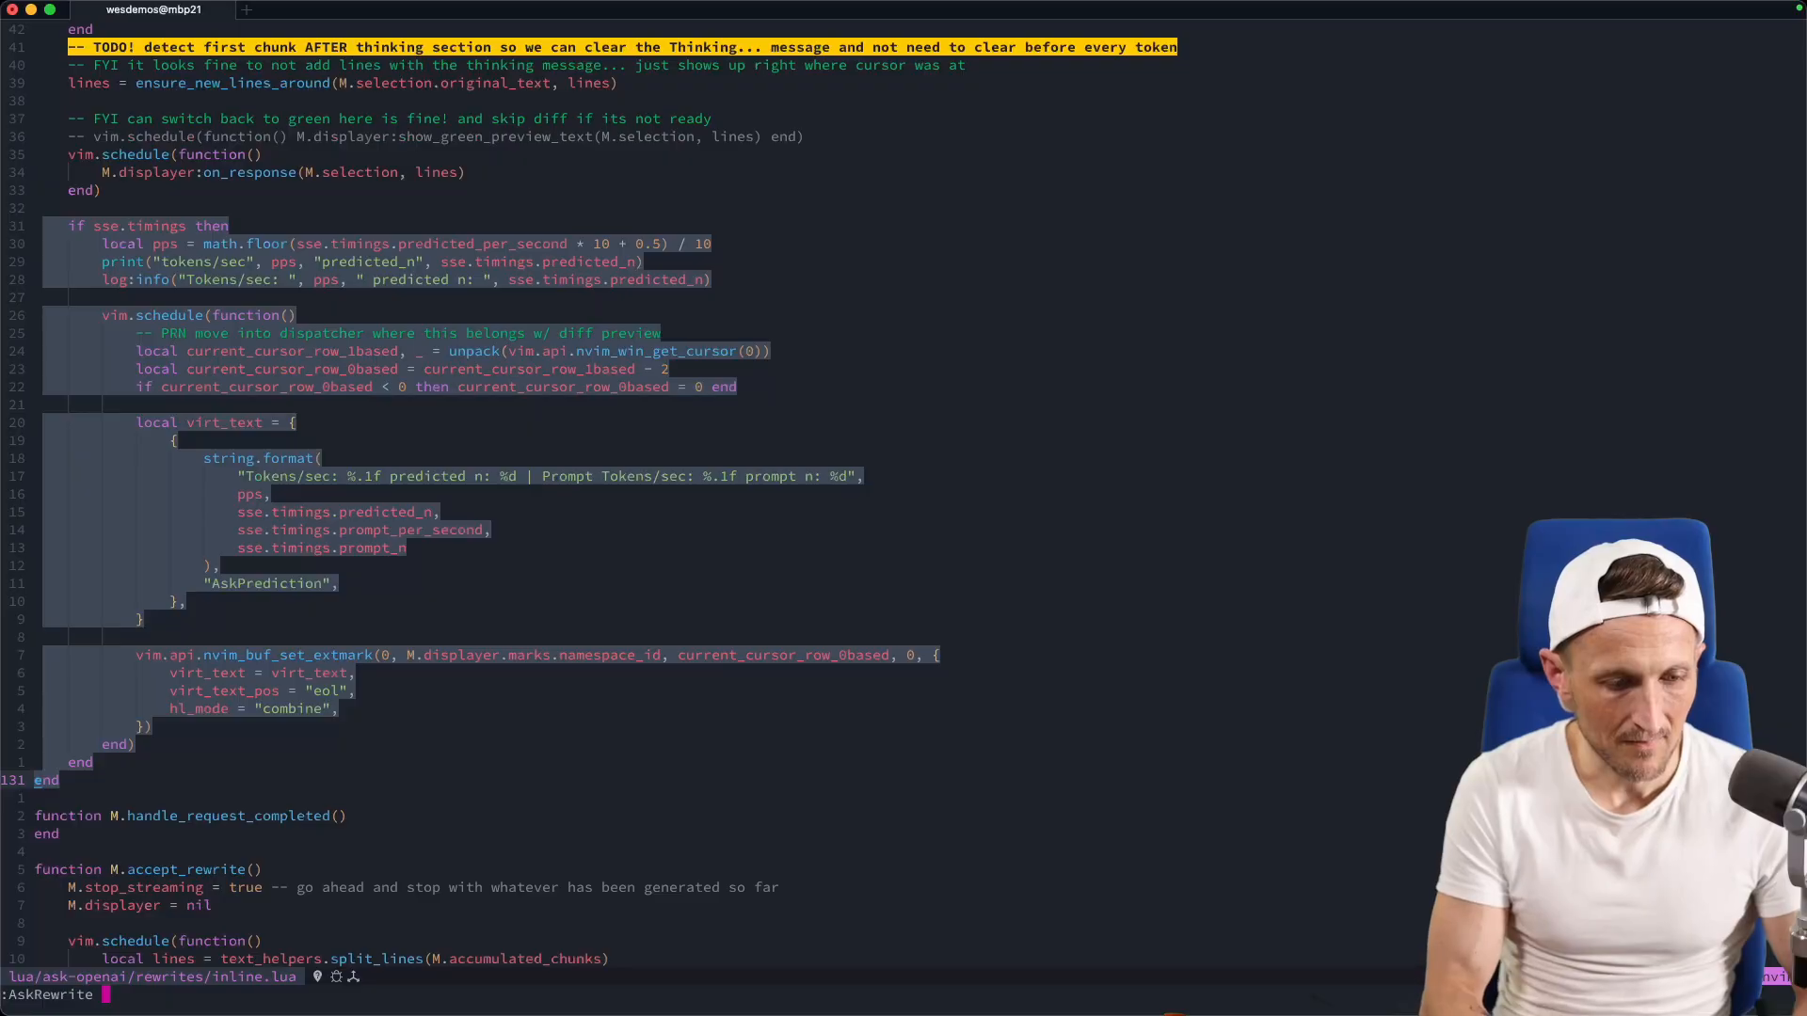
type("rename sse to sse_parsed")
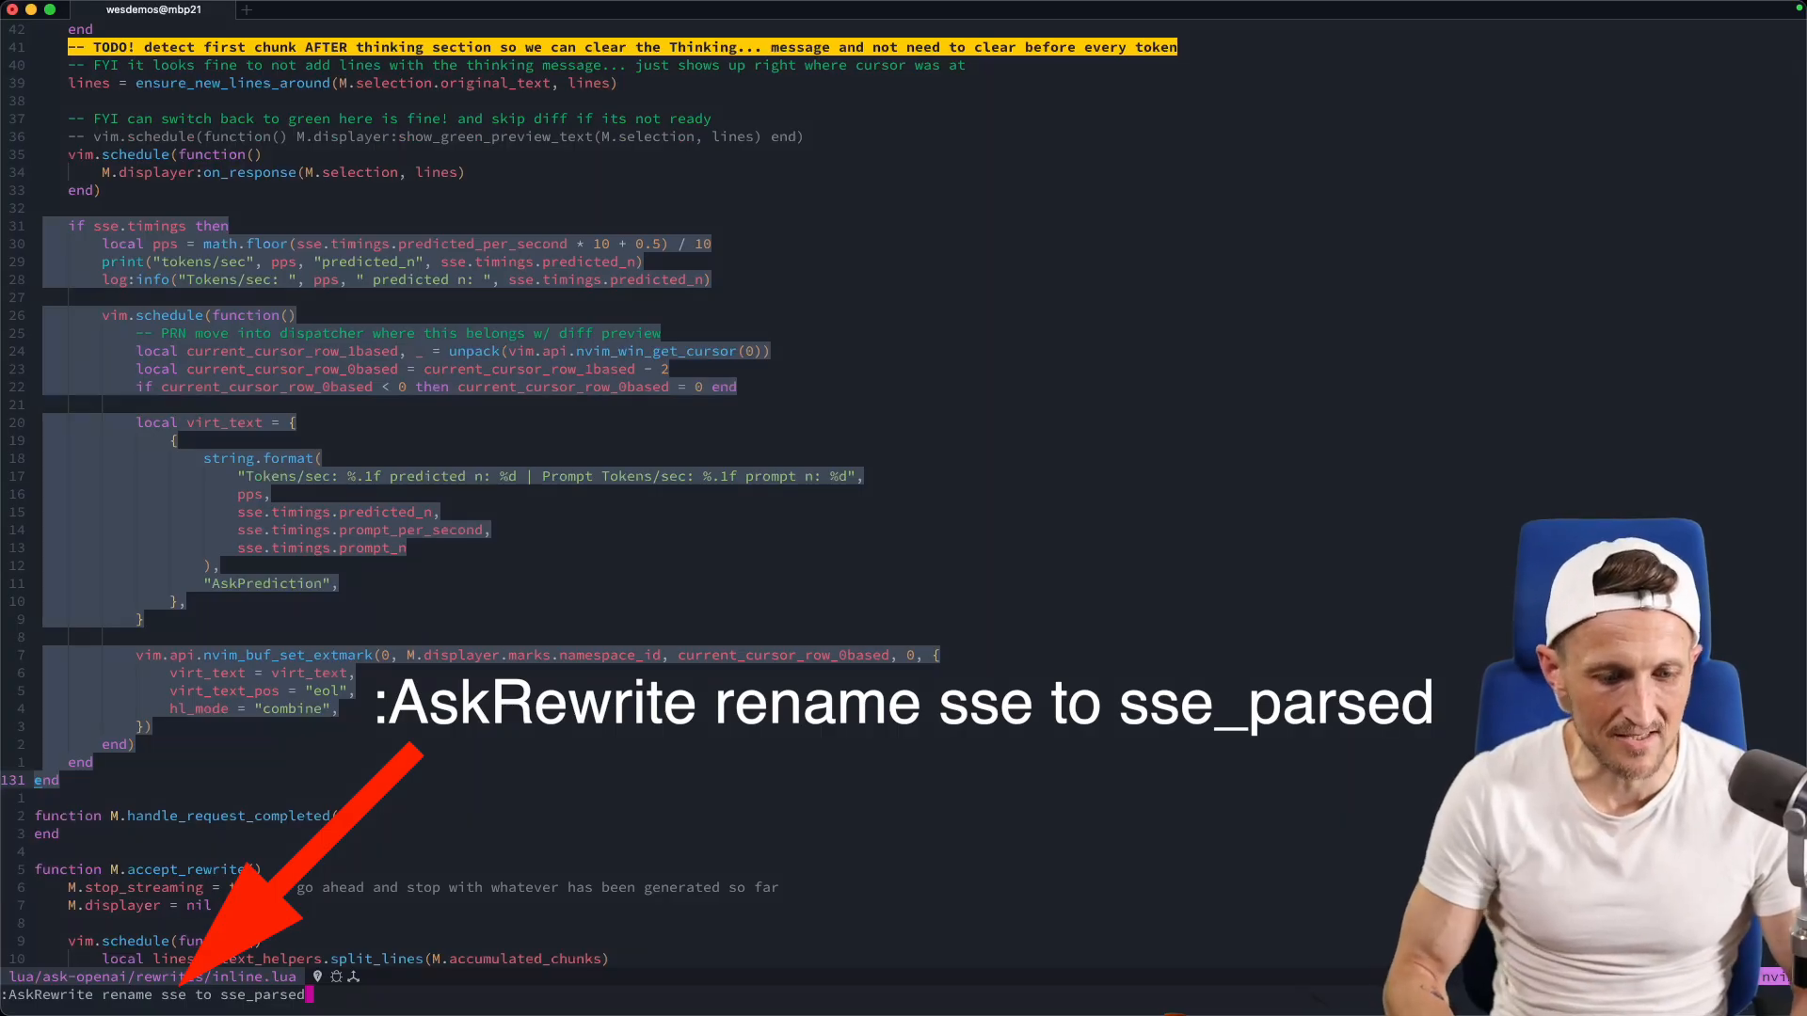
key("Return")
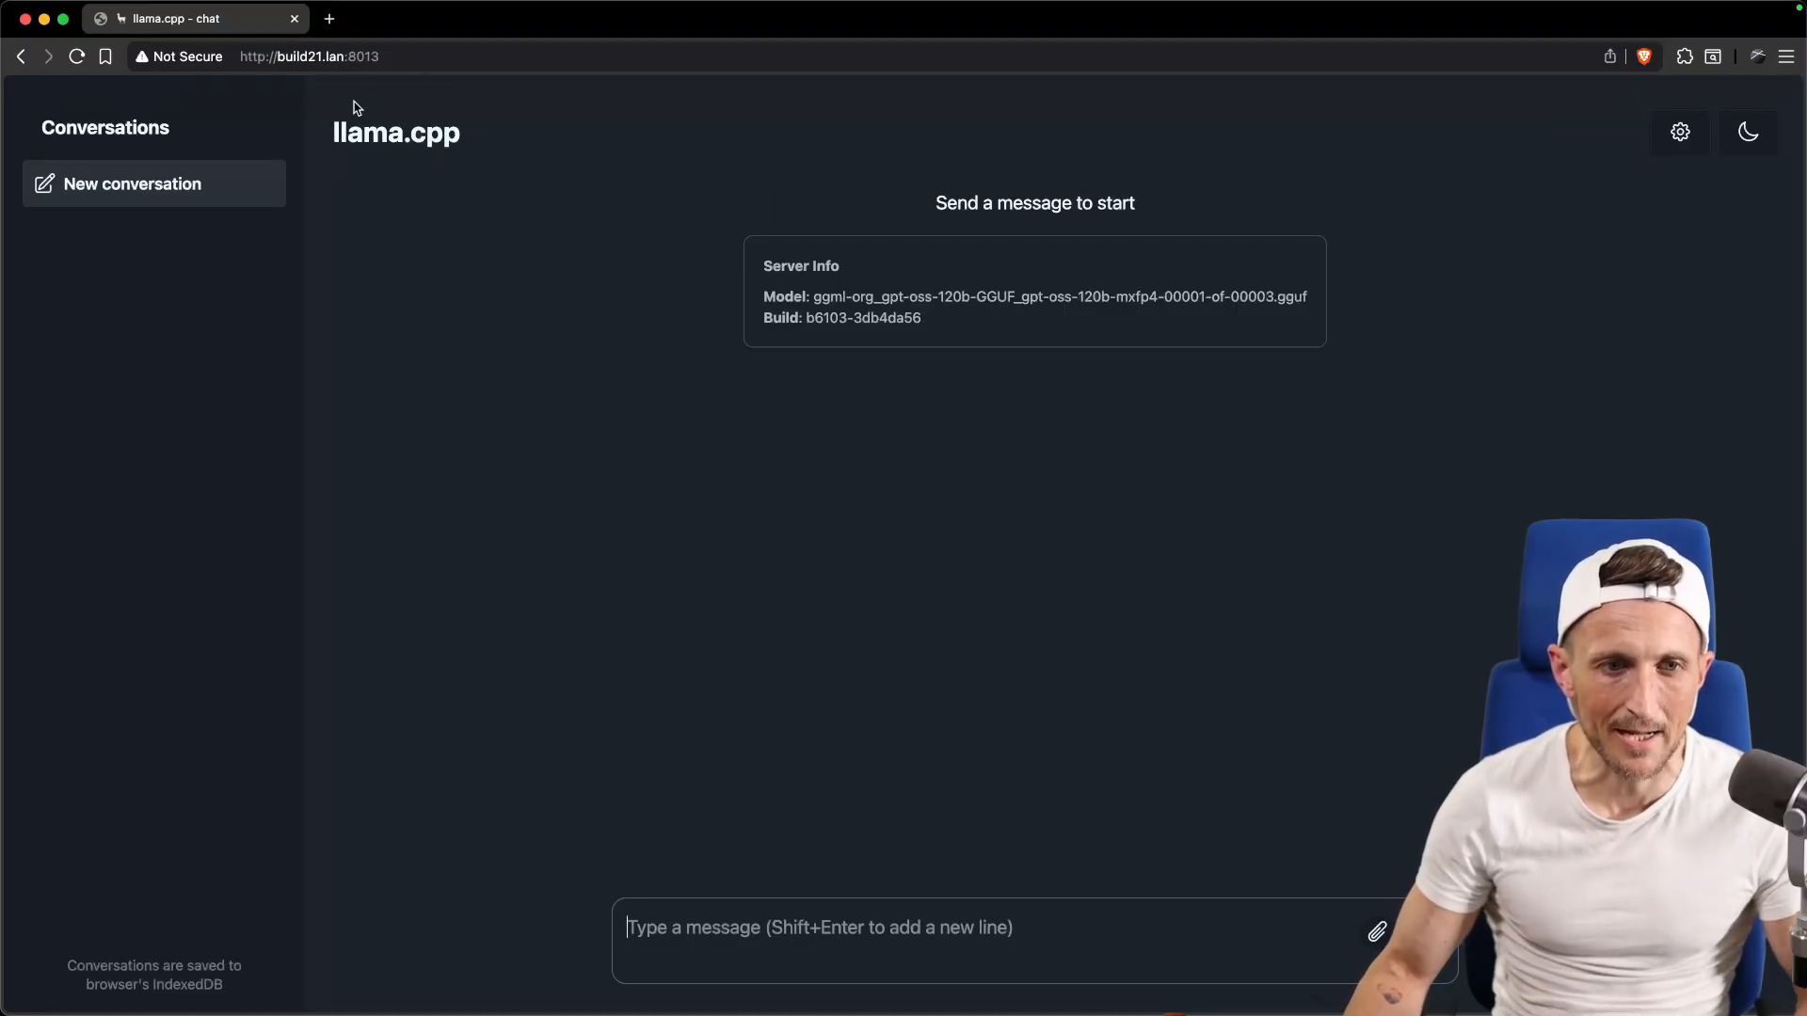
left_click(308, 55)
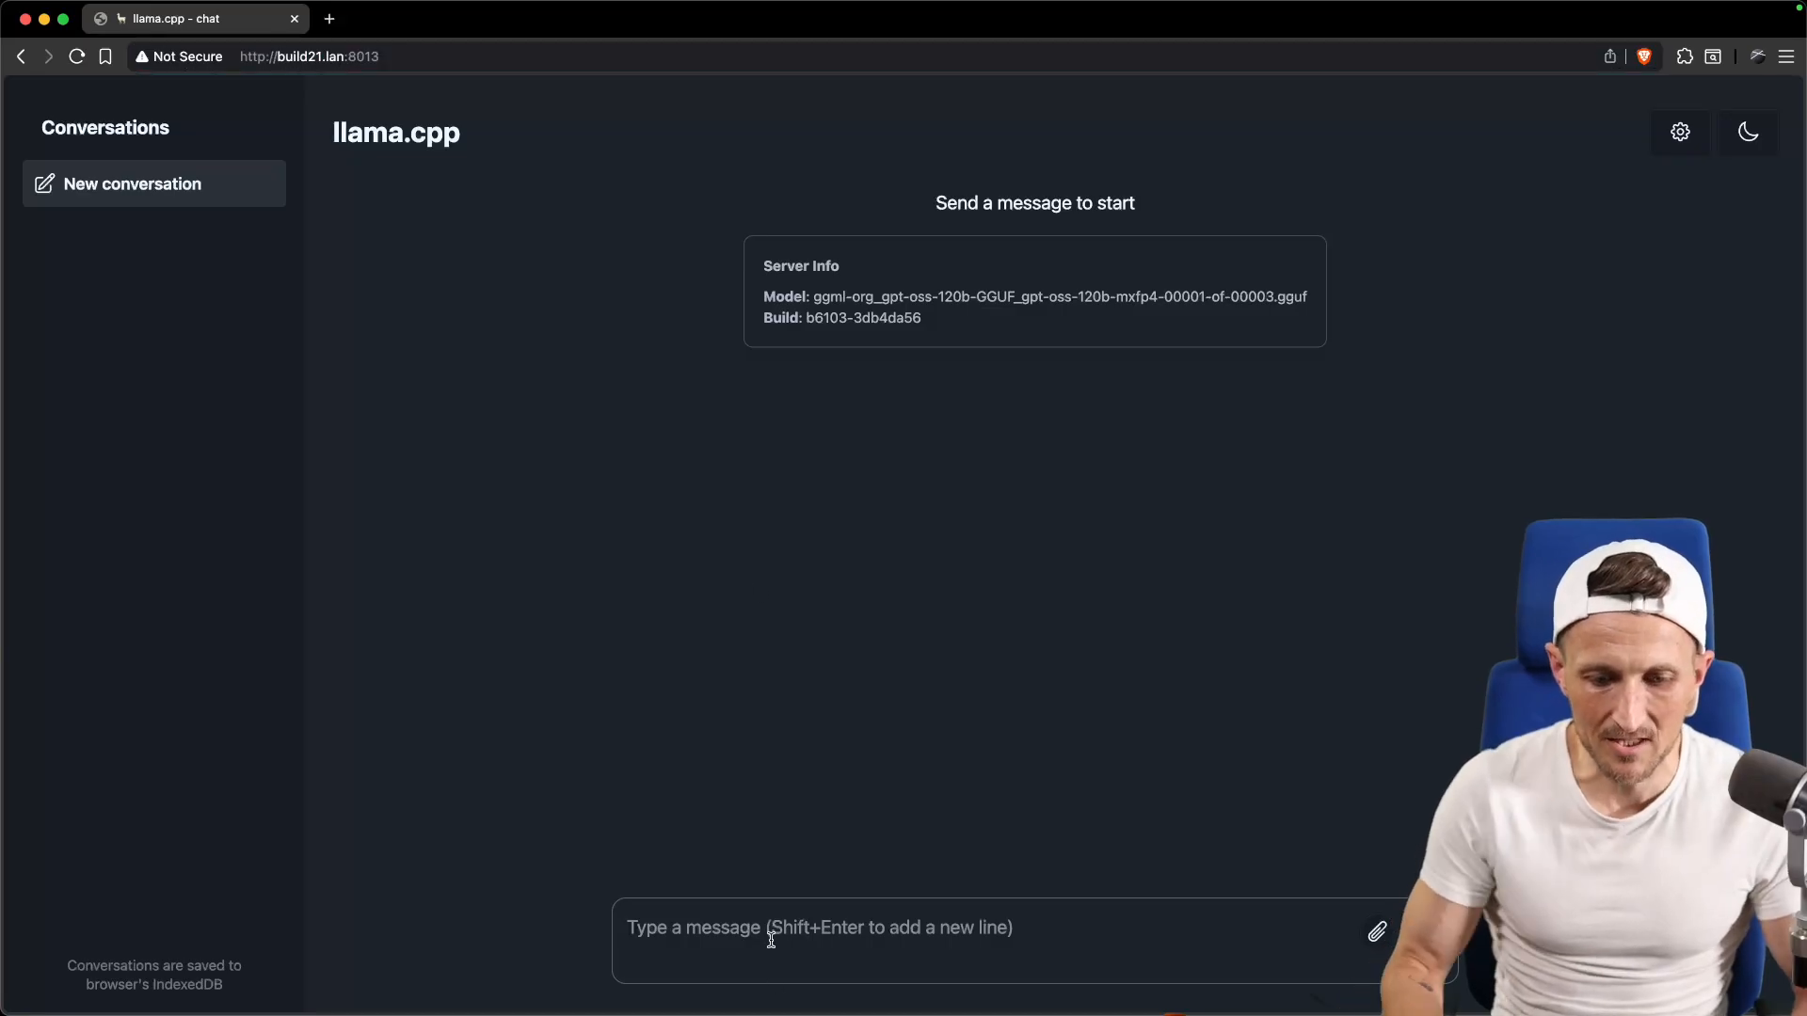
type("tower of hano")
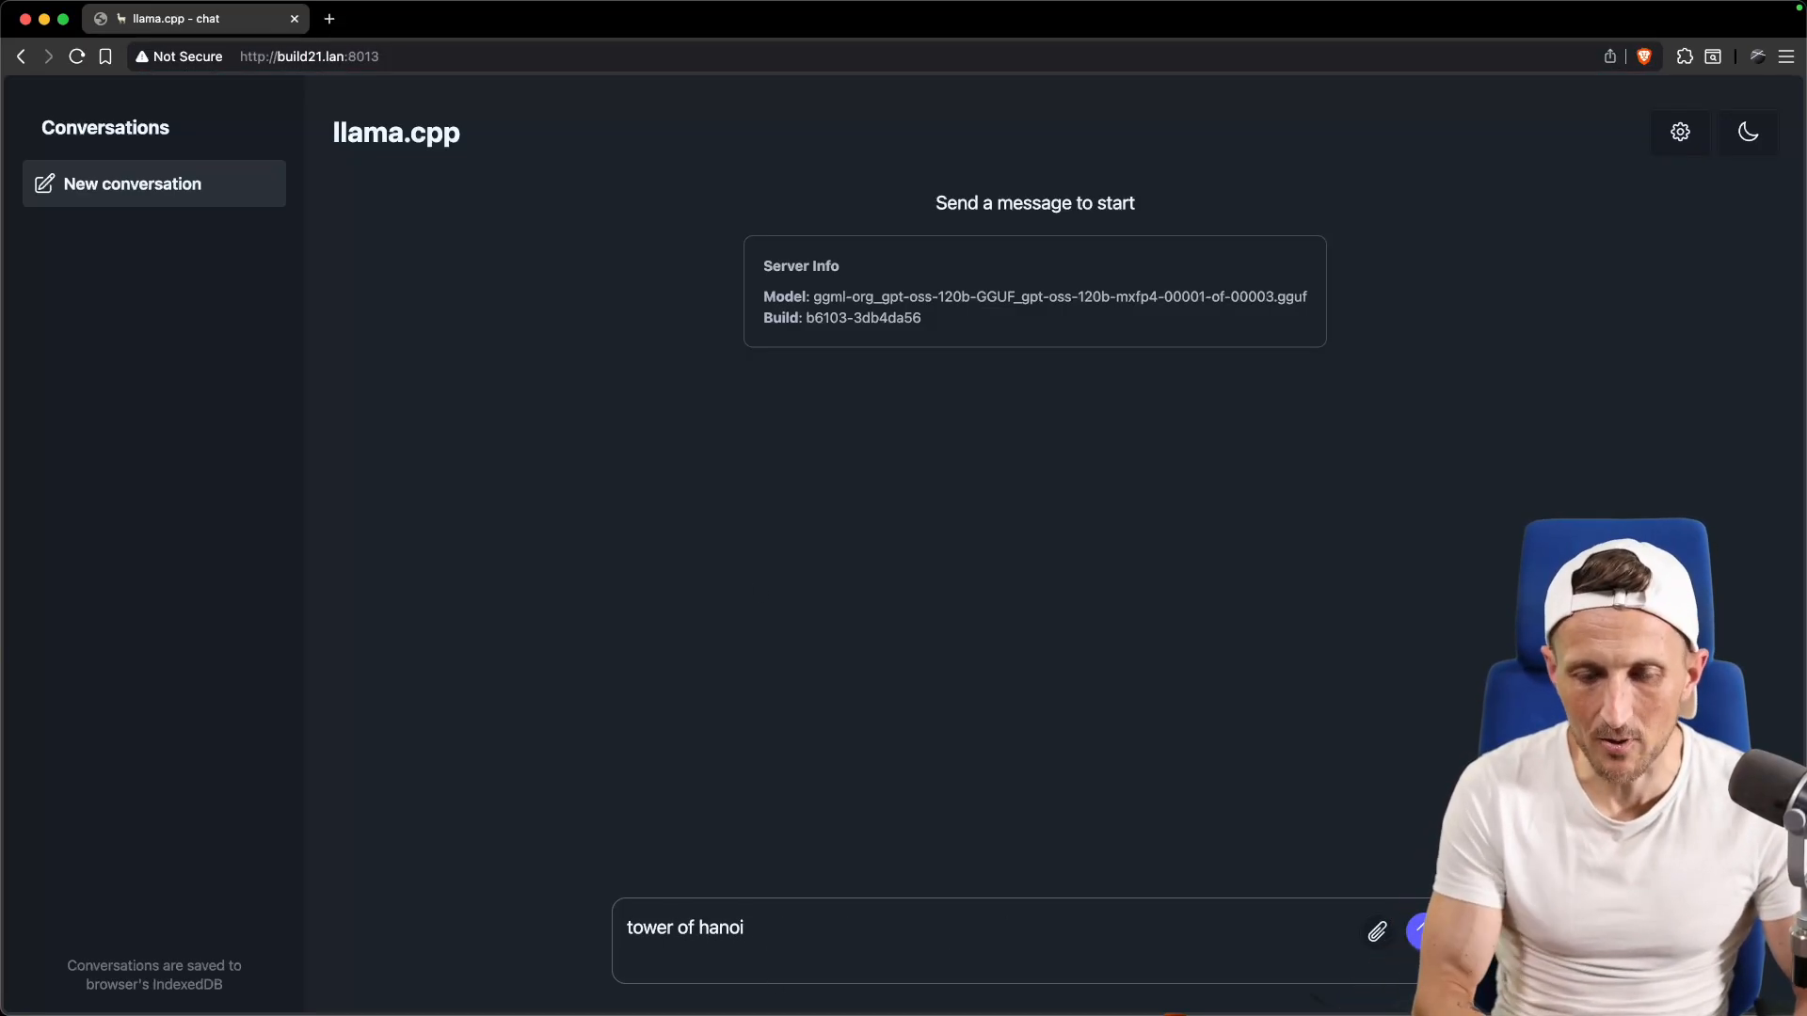
type("in python")
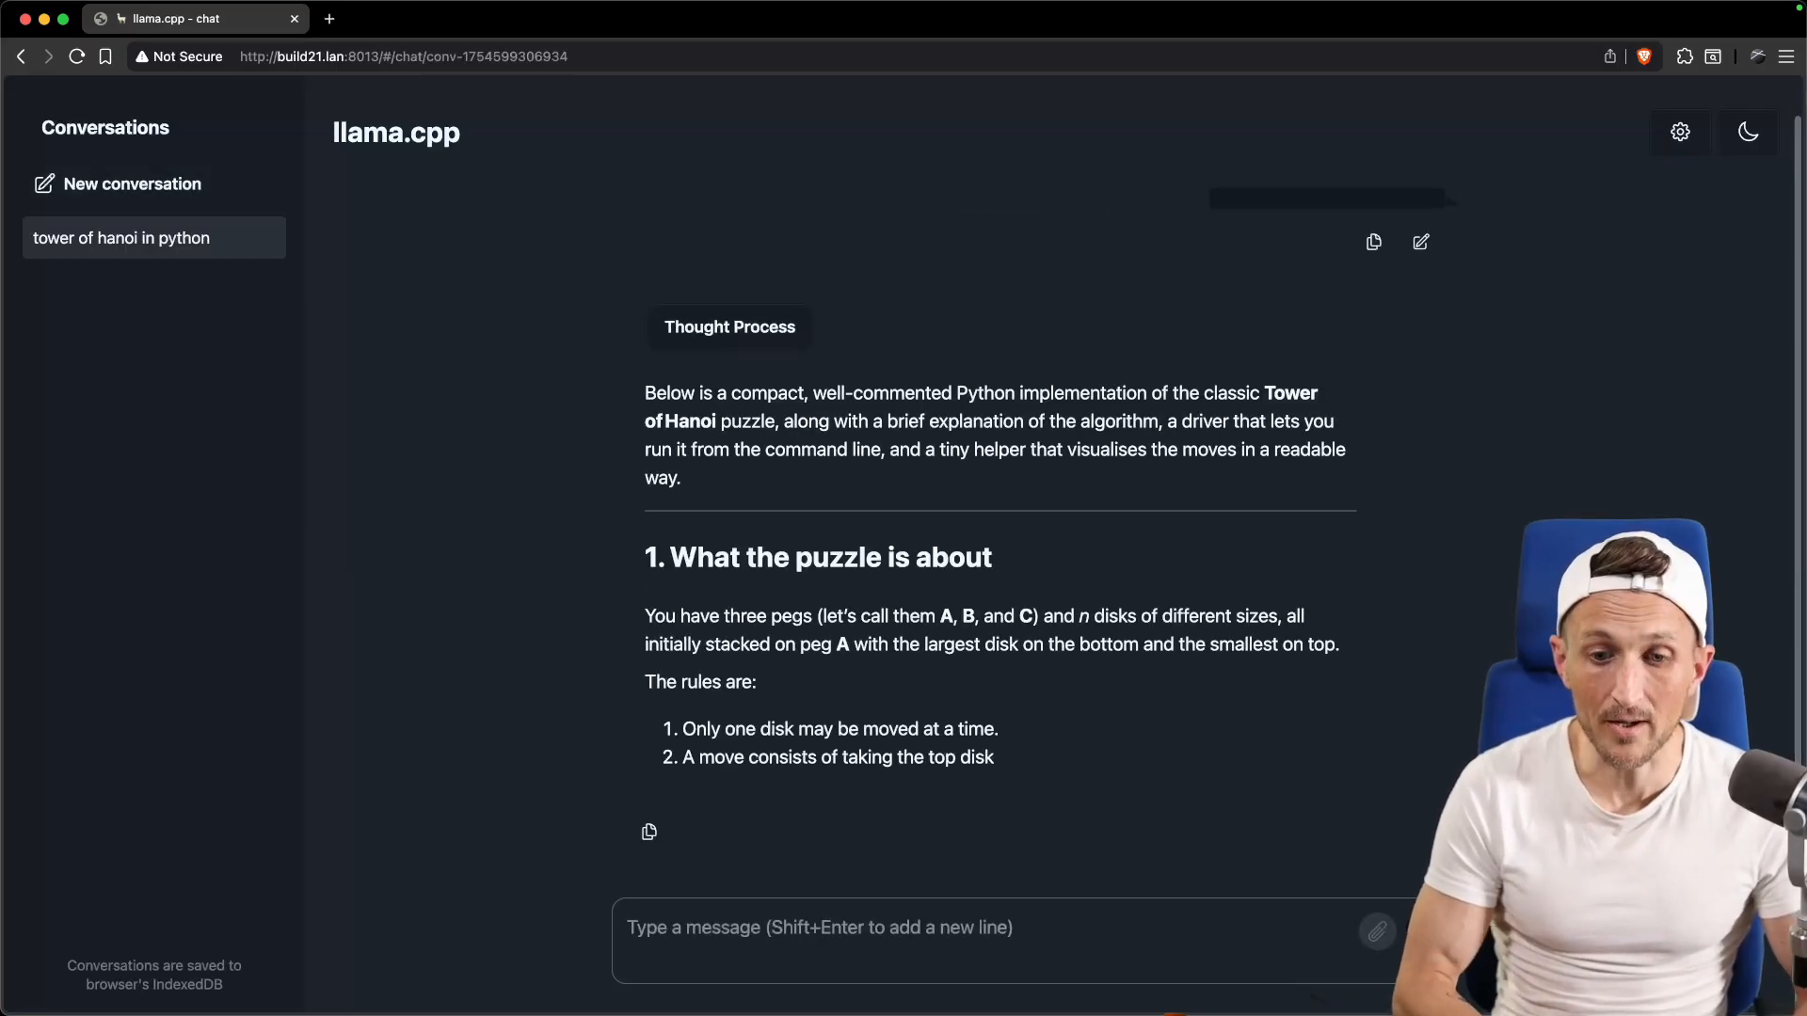
scroll("down", 3)
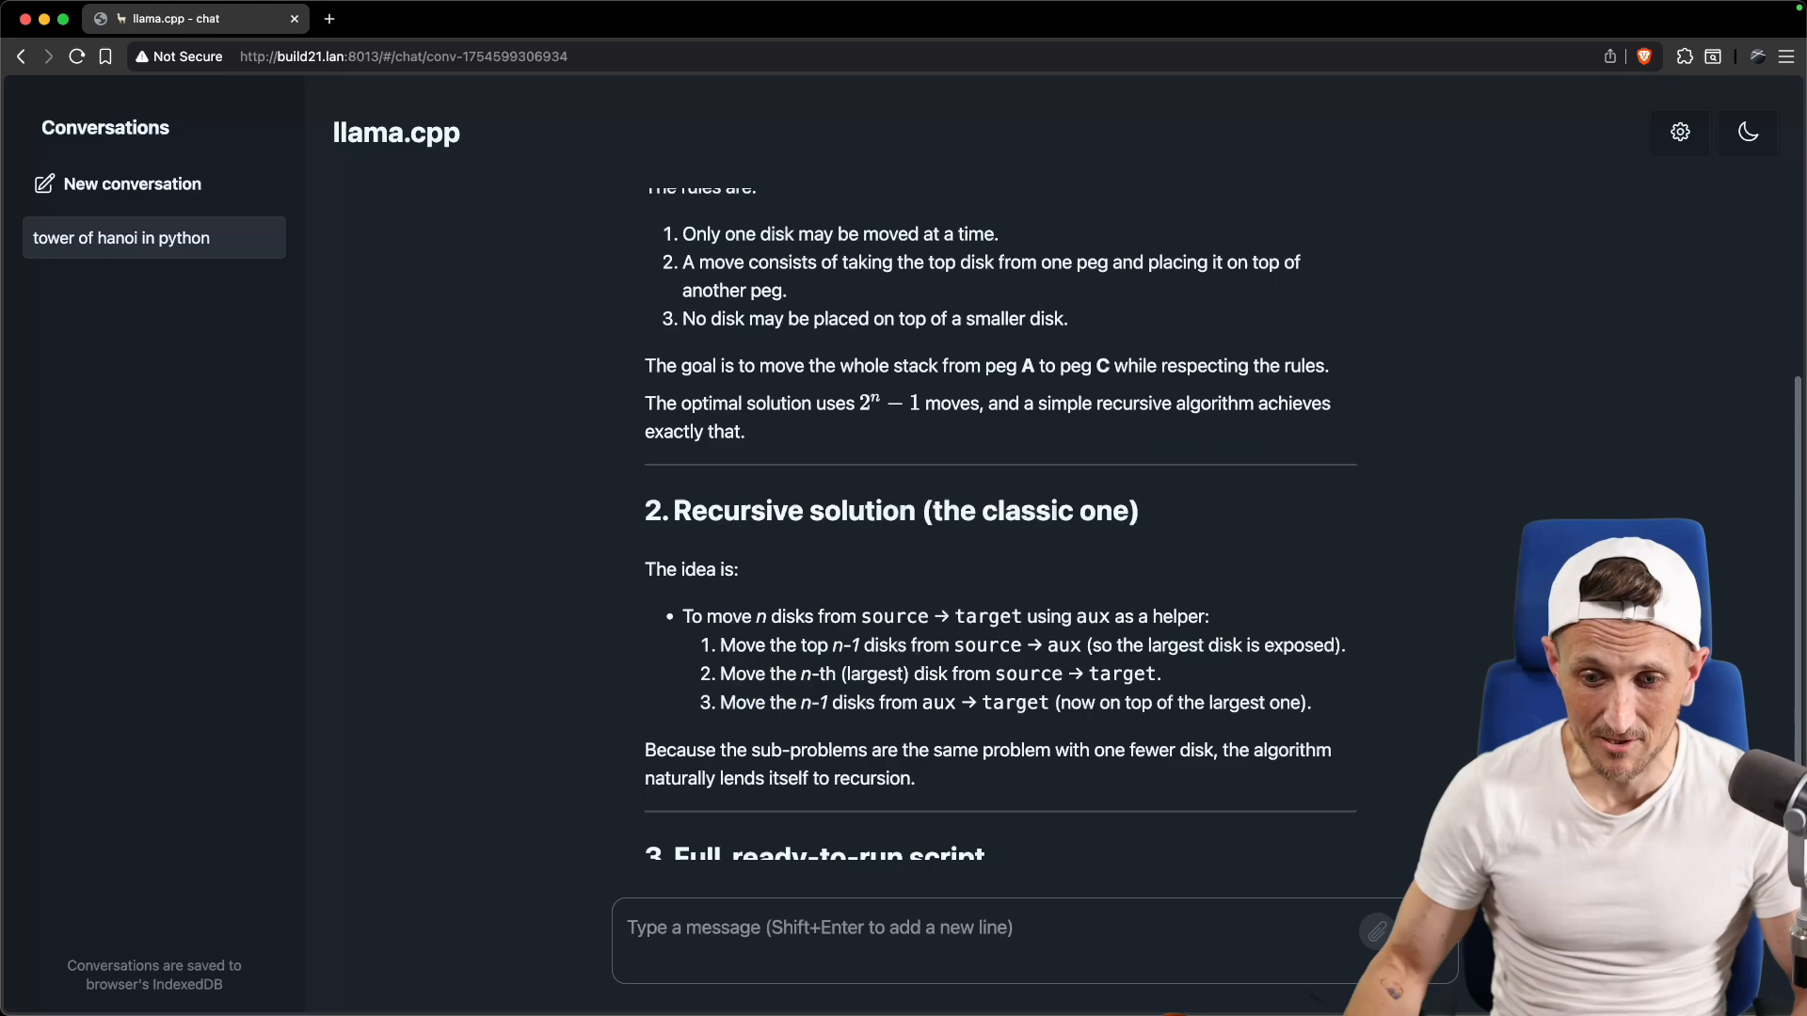
scroll("down", 3)
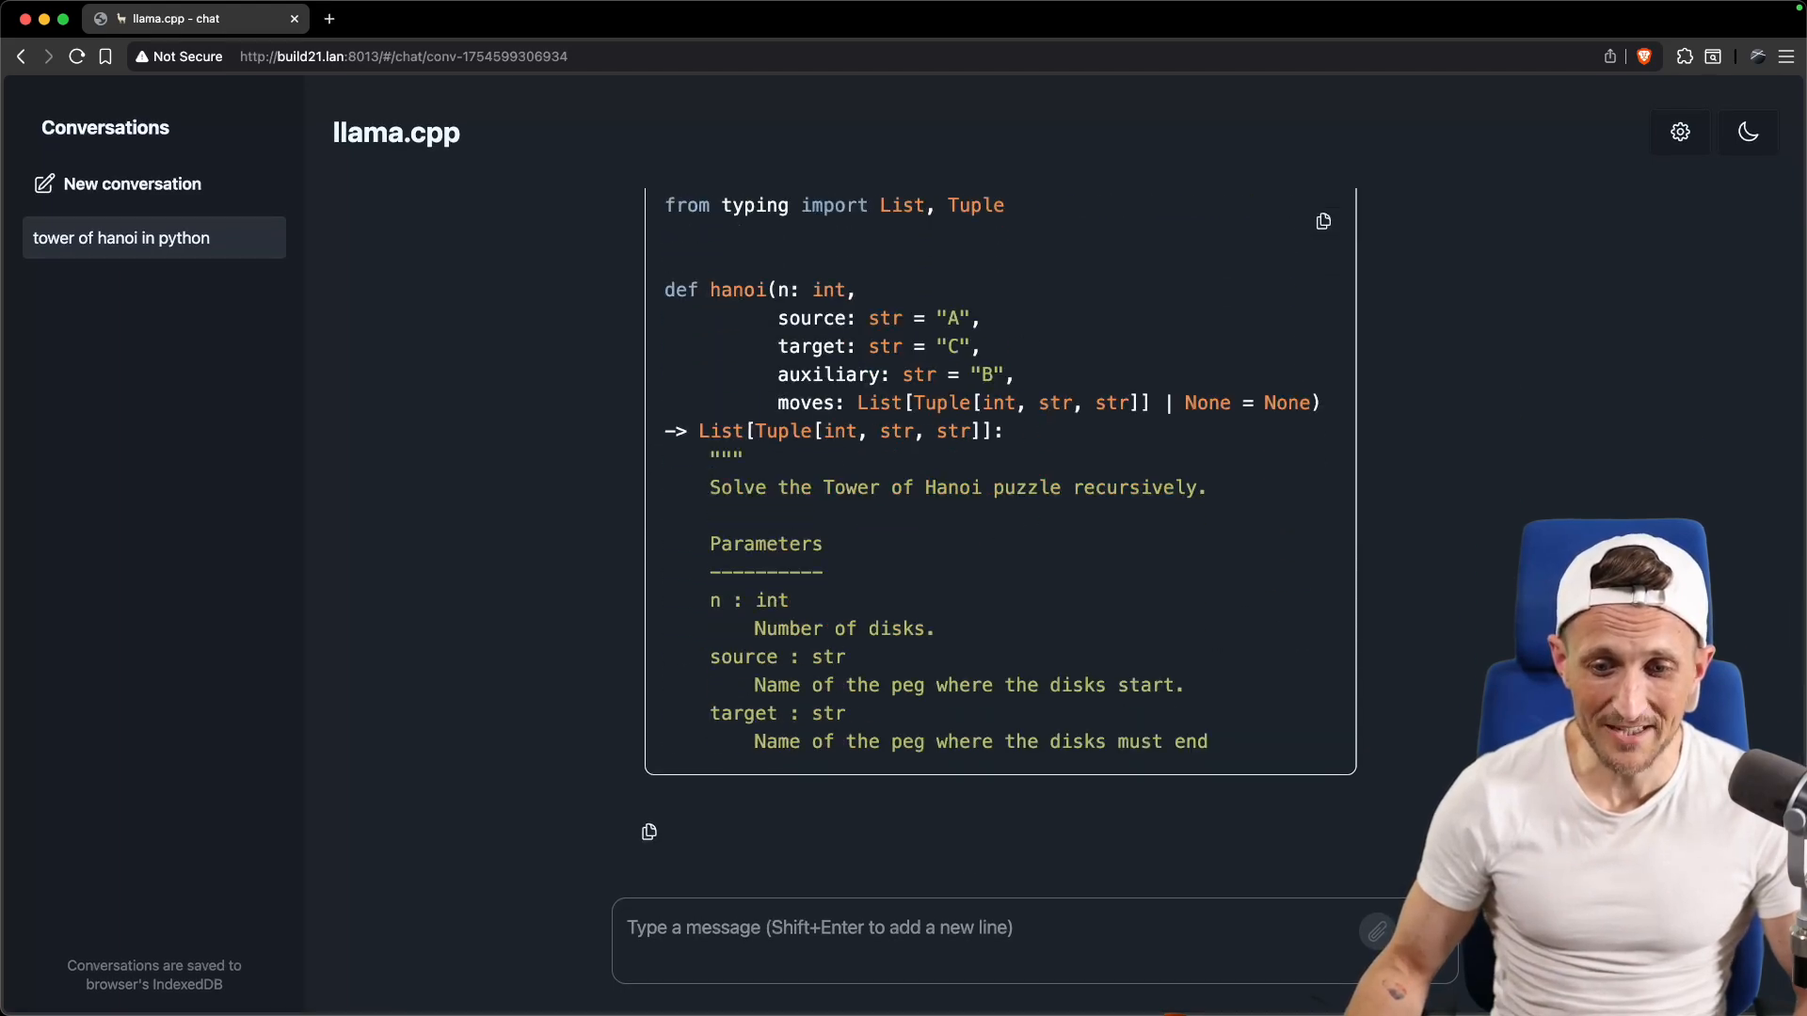
scroll("down", 3)
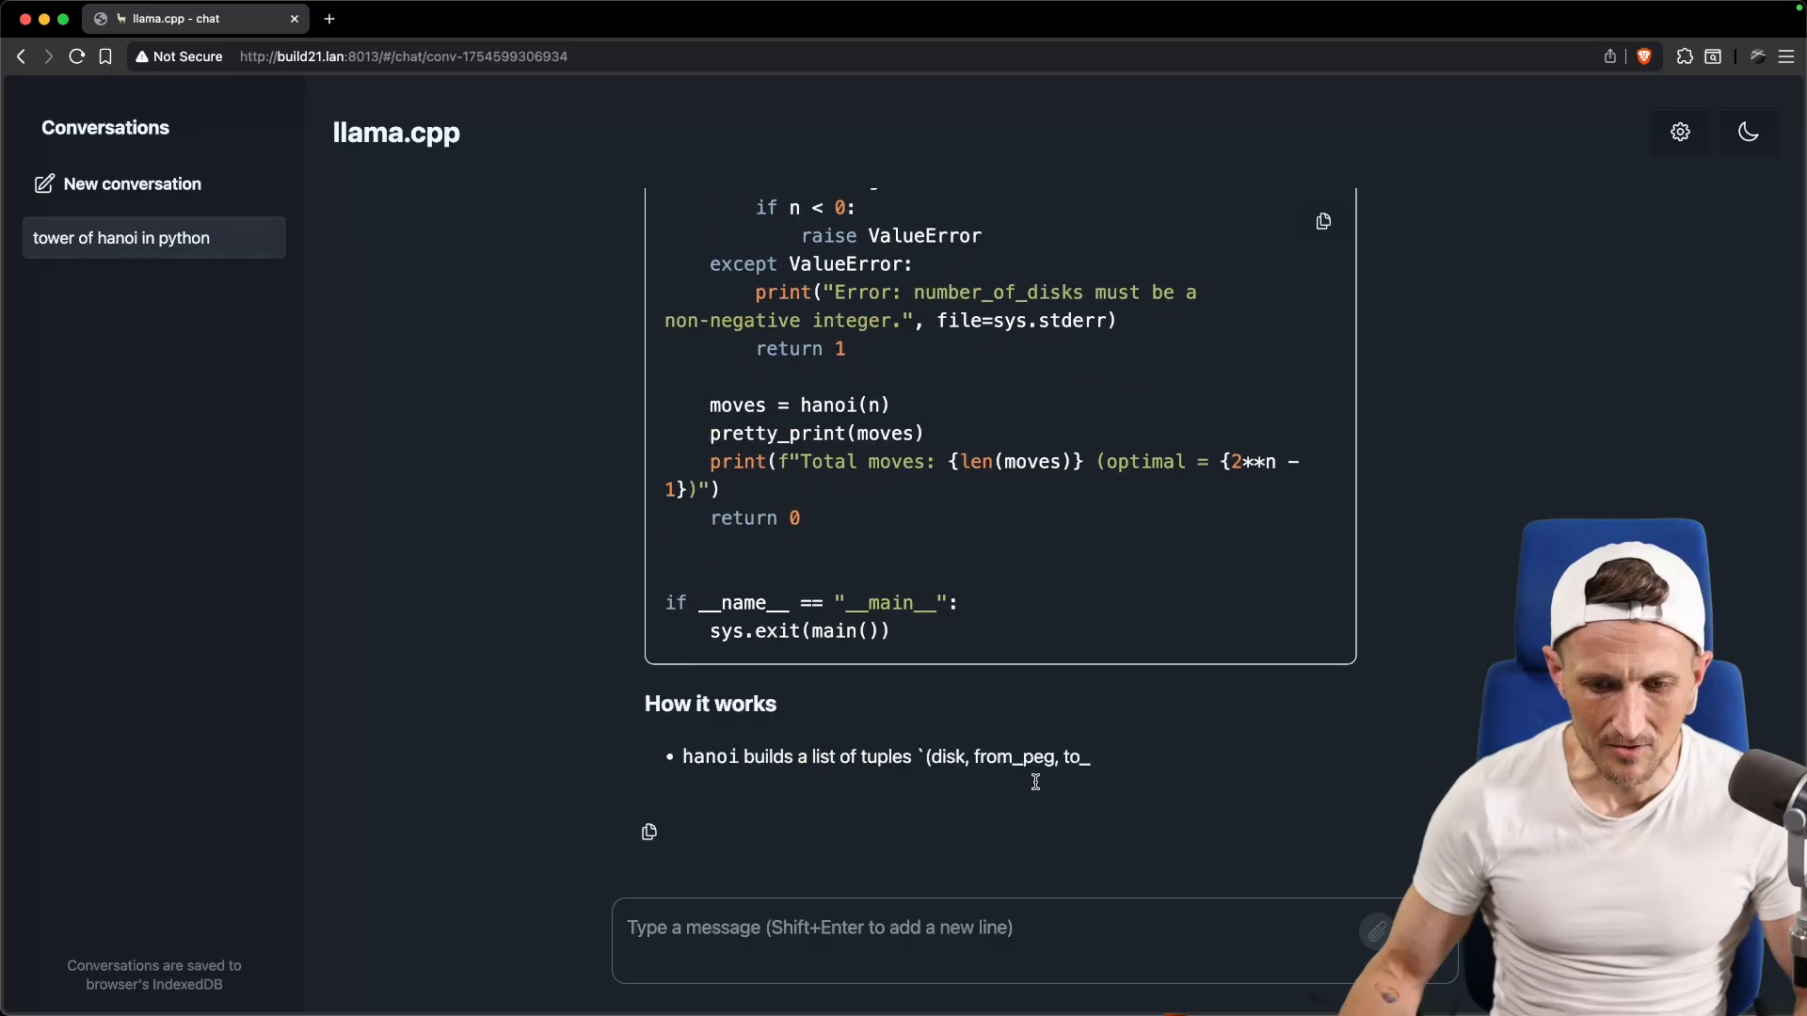
scroll("down", 3)
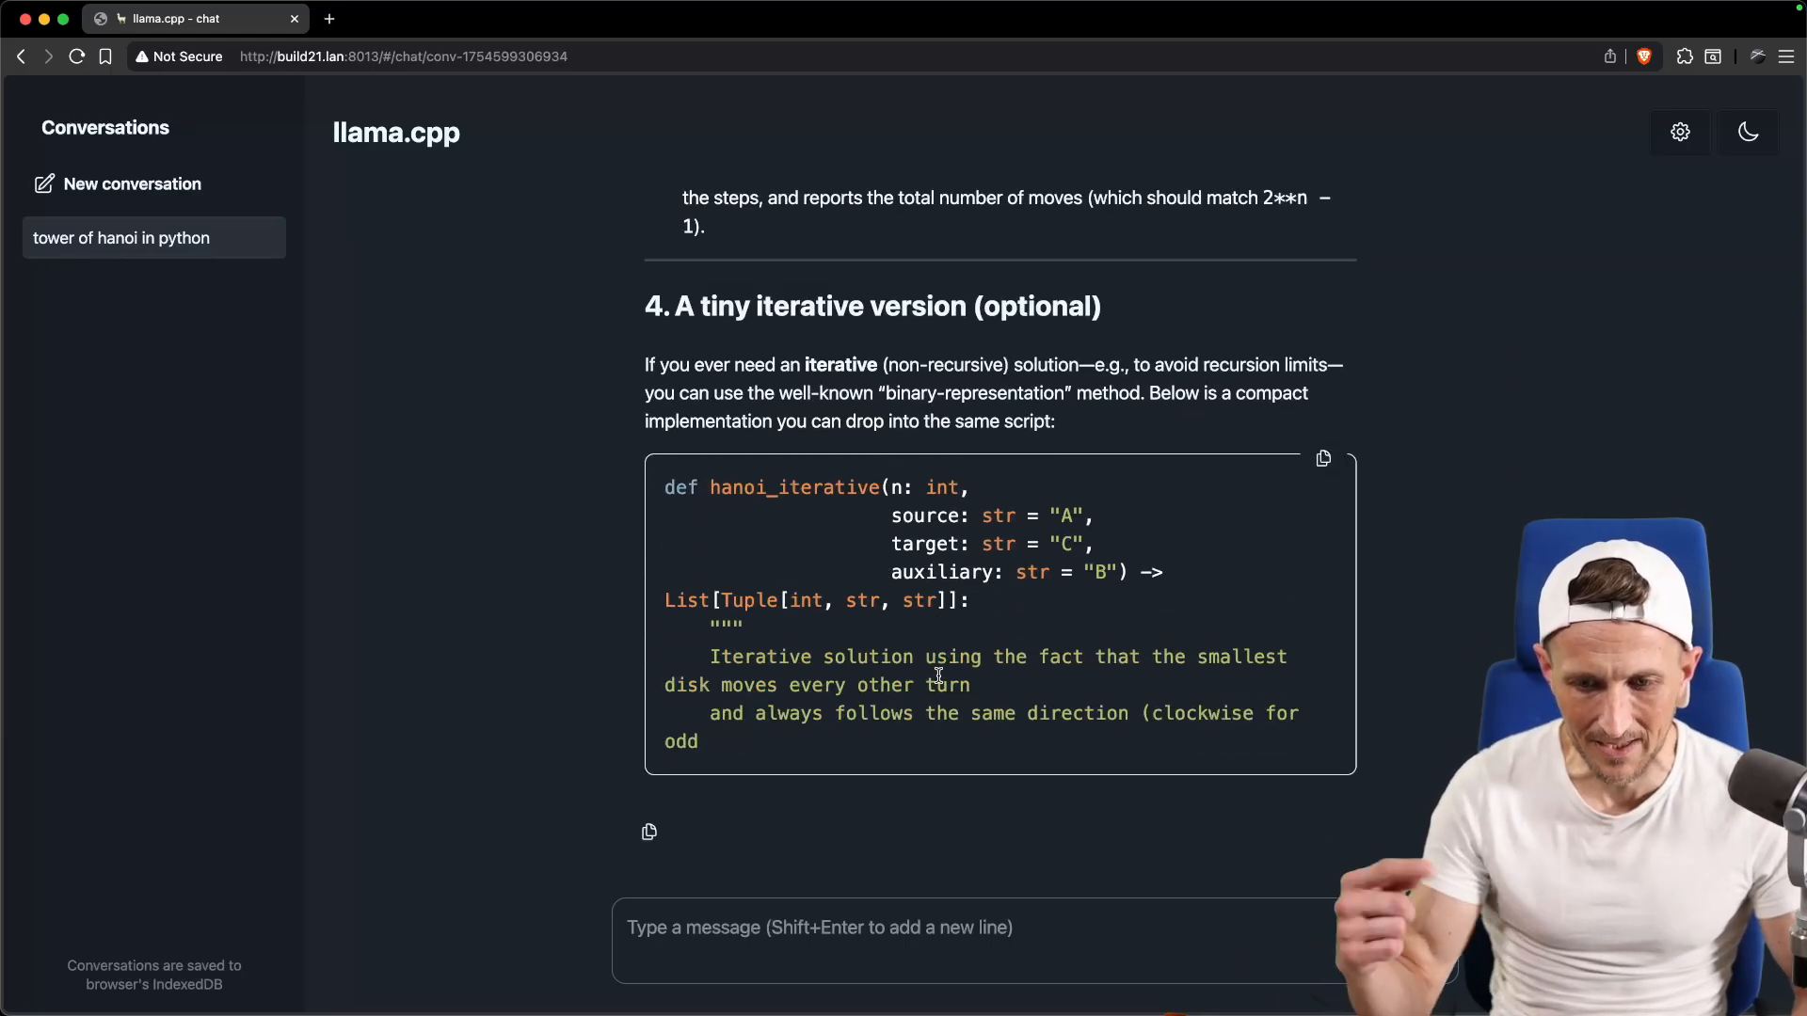
scroll("down", 3)
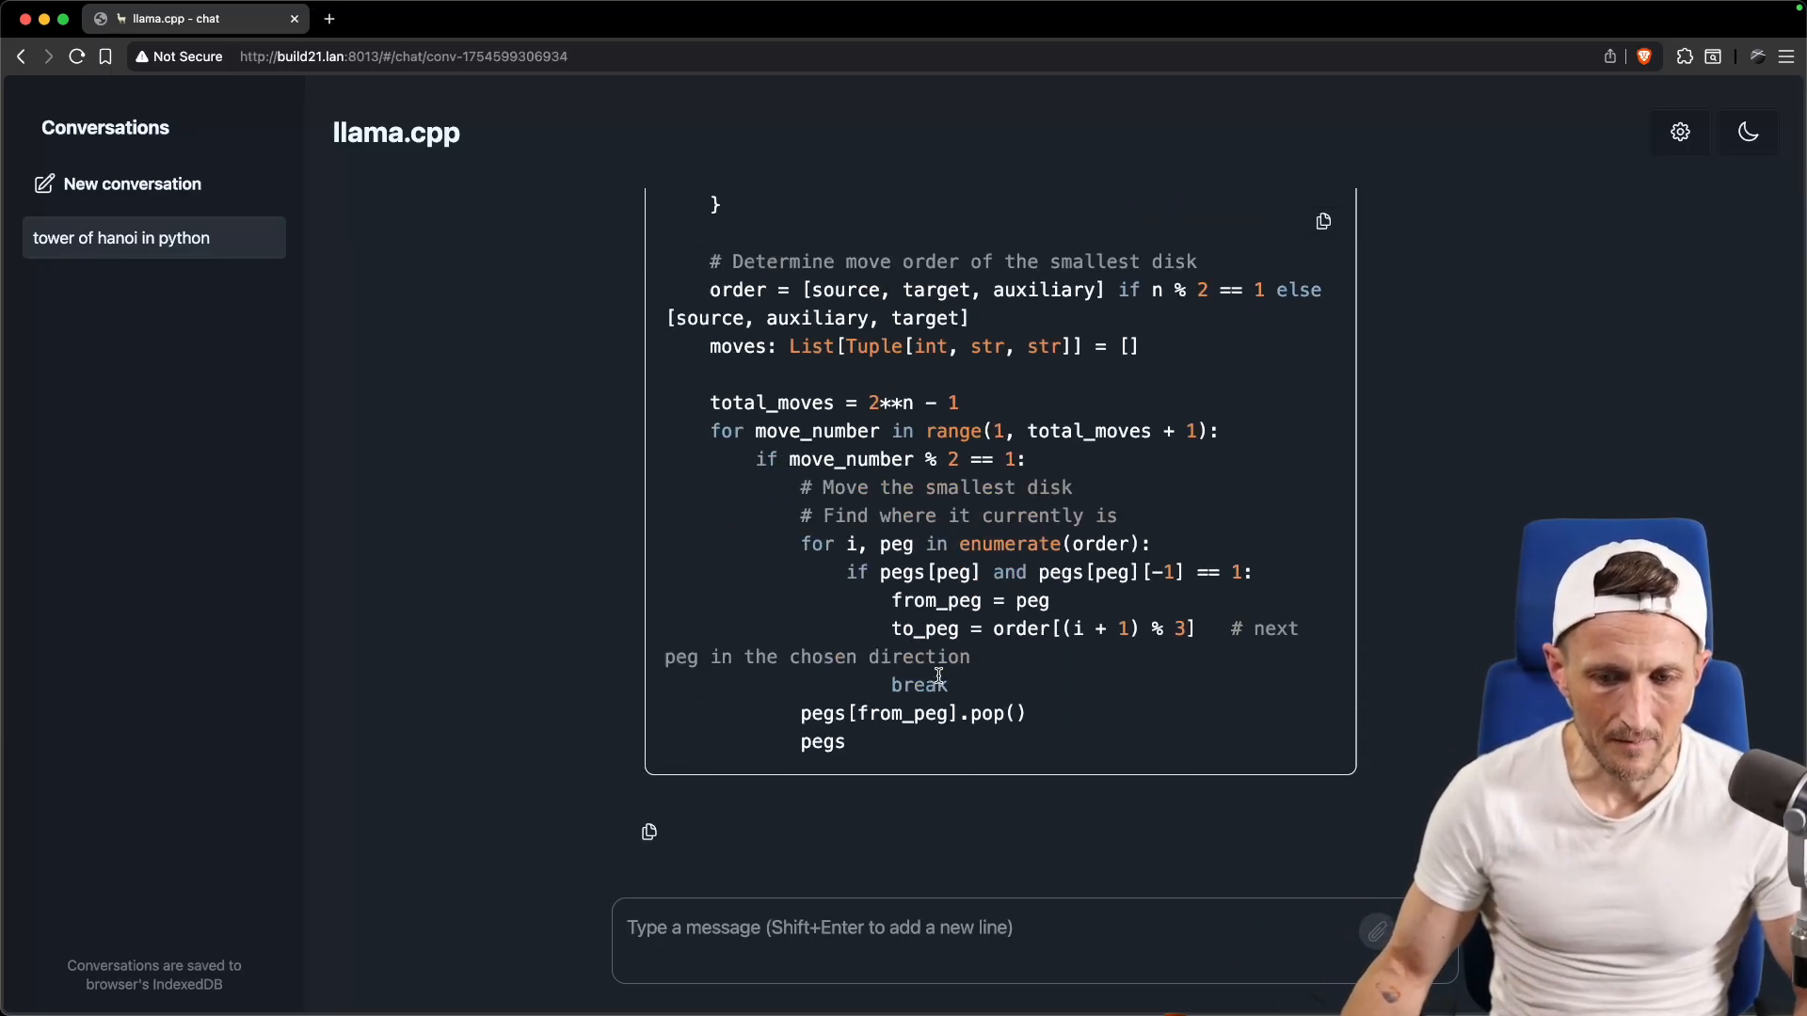
scroll("down", 3)
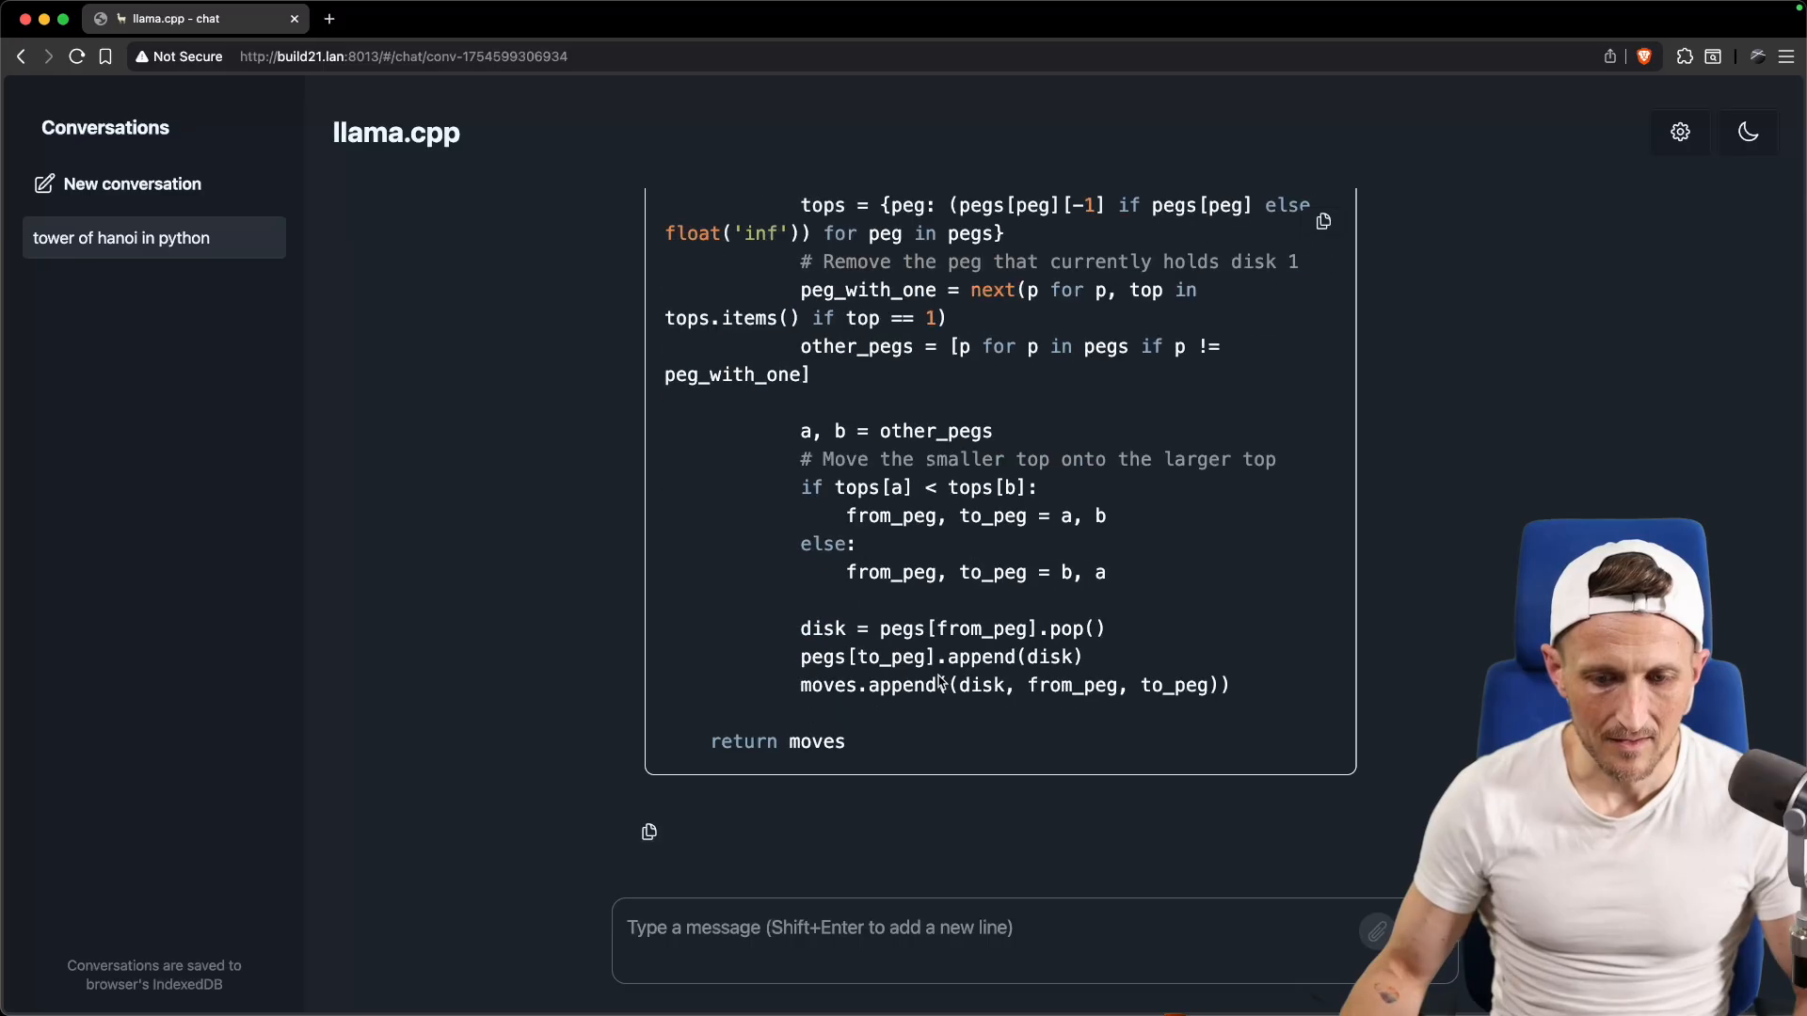
scroll("down", 3)
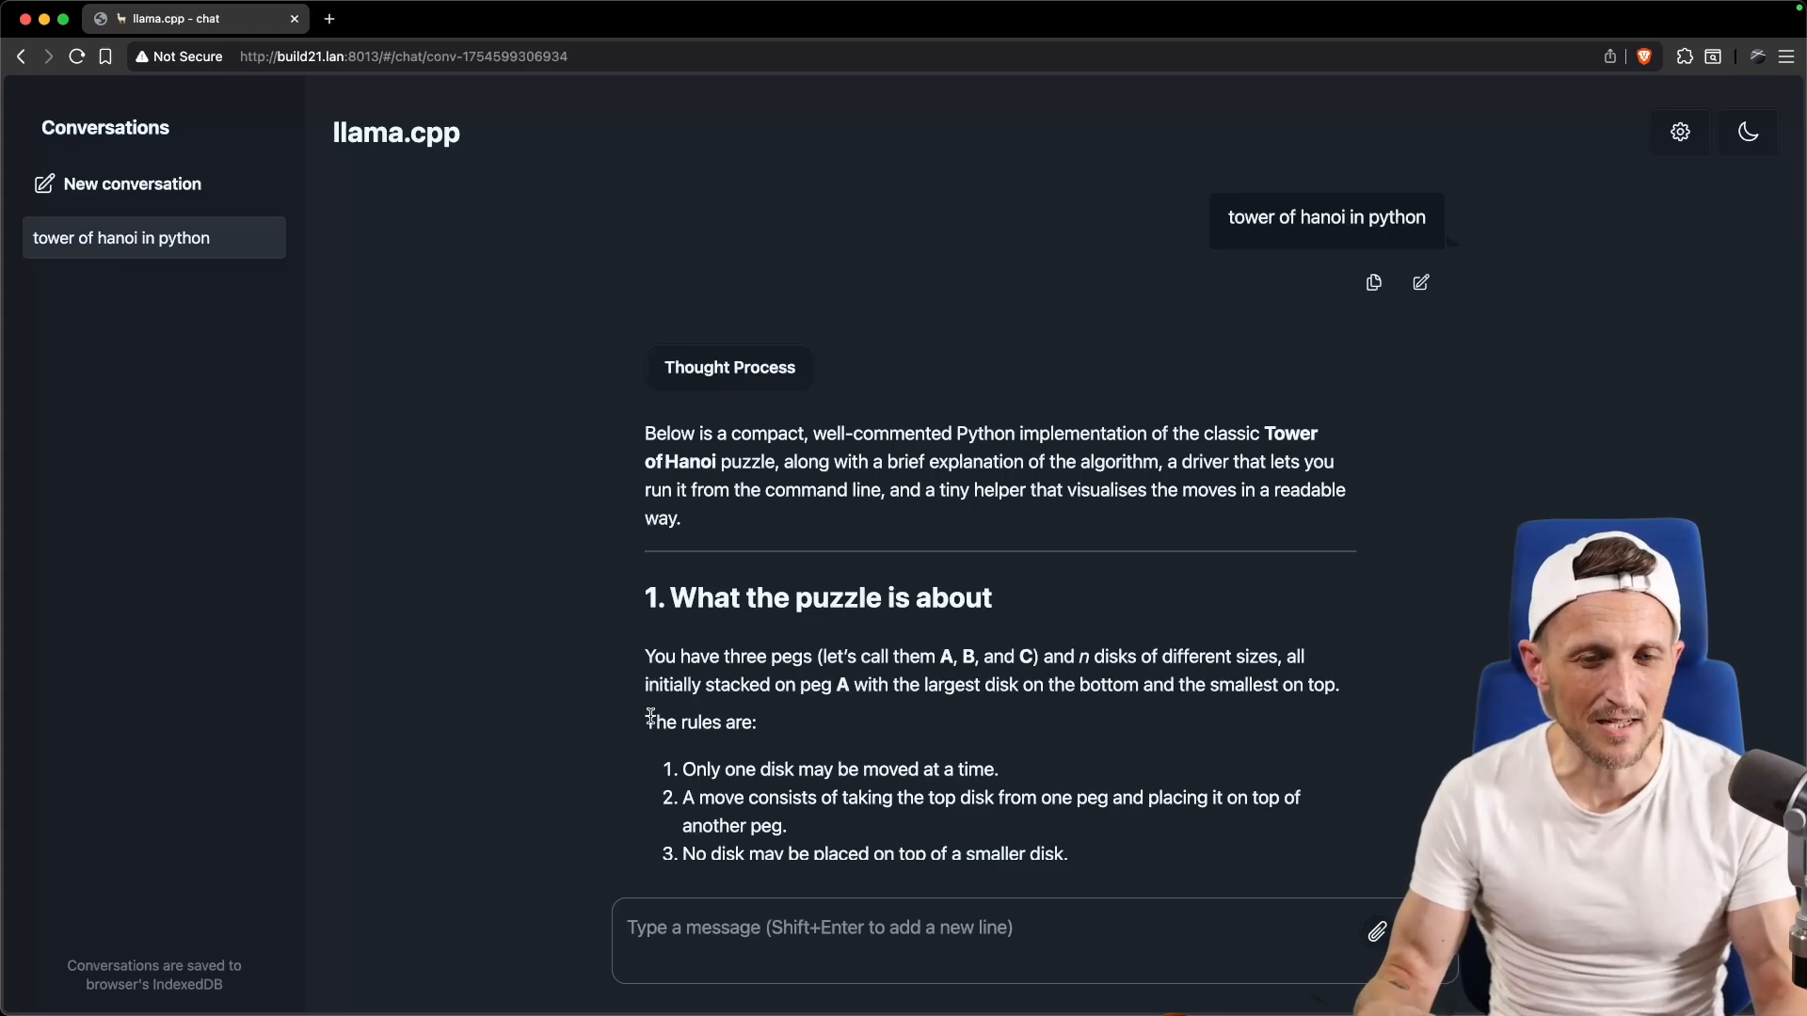
Back in the terminal, launch ggml-org/gpt-oss-20b-GGUF with --reasoning-format none.
key("cmd+tab")
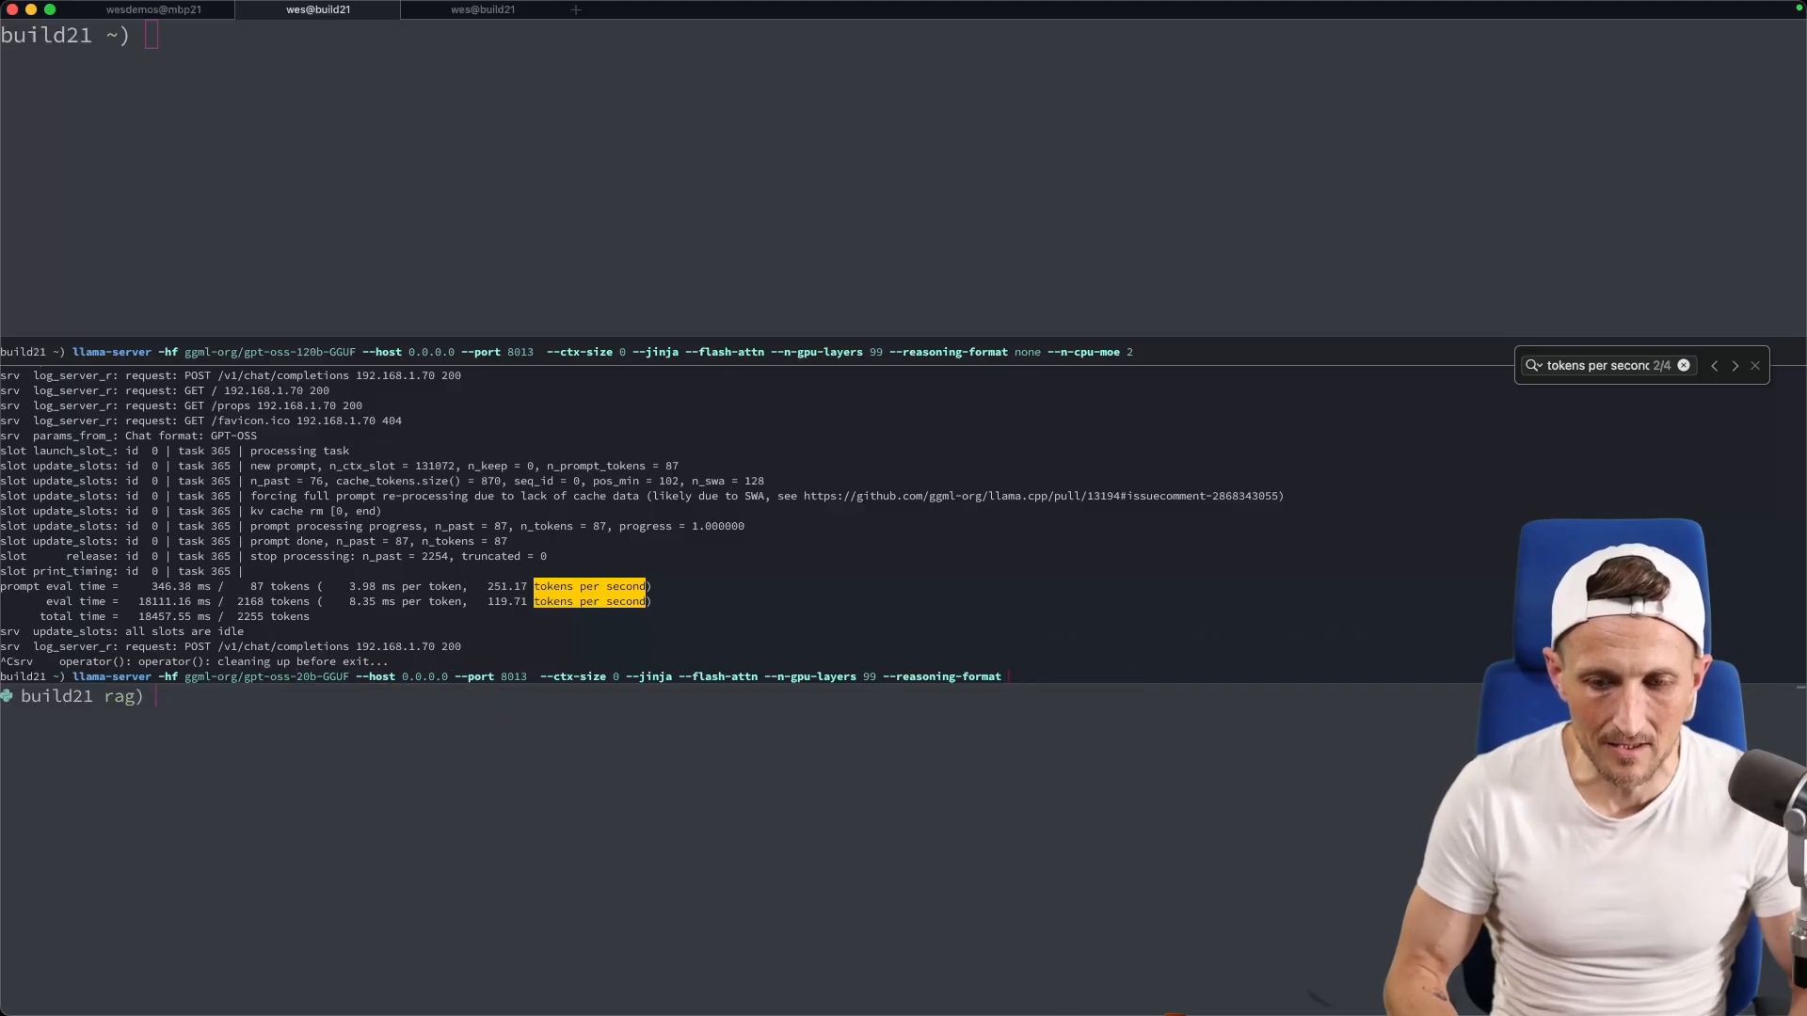
type("none")
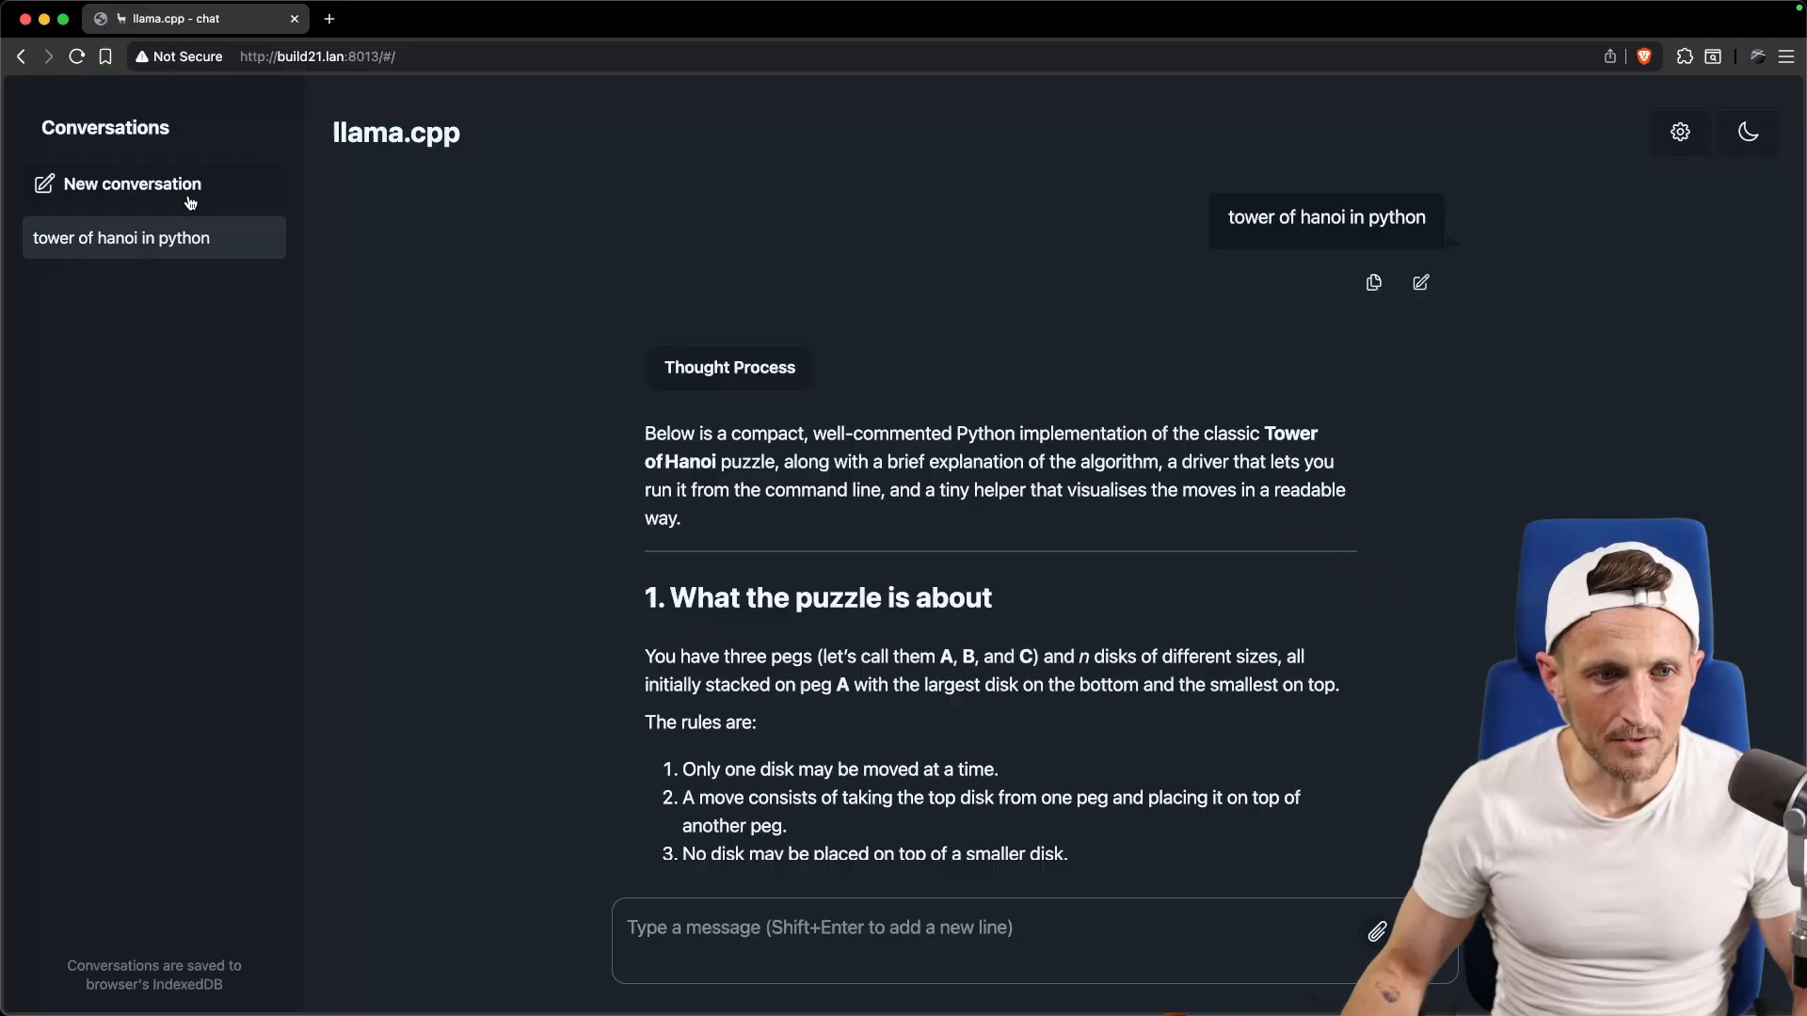
In a new conversation, ask gpt-oss-20b 'tower of hanoi in python' and scroll through its answer.
left_click(133, 183)
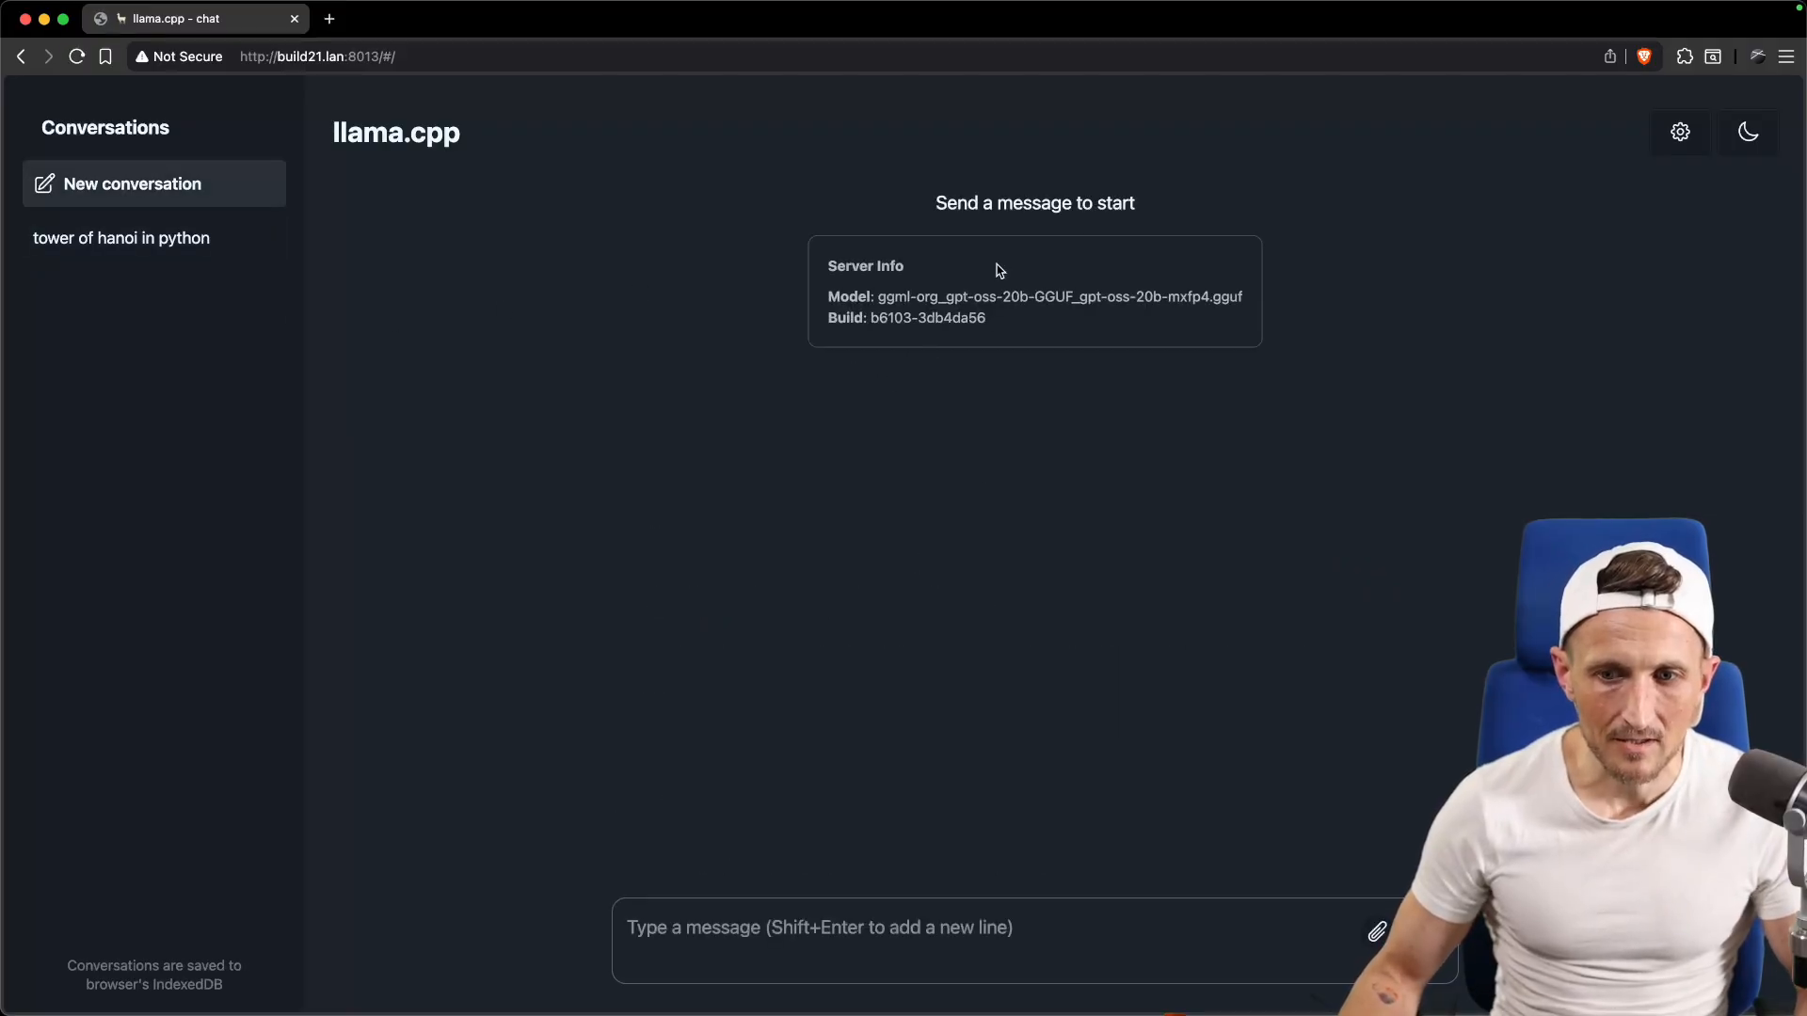
type("tower of hanoi in python")
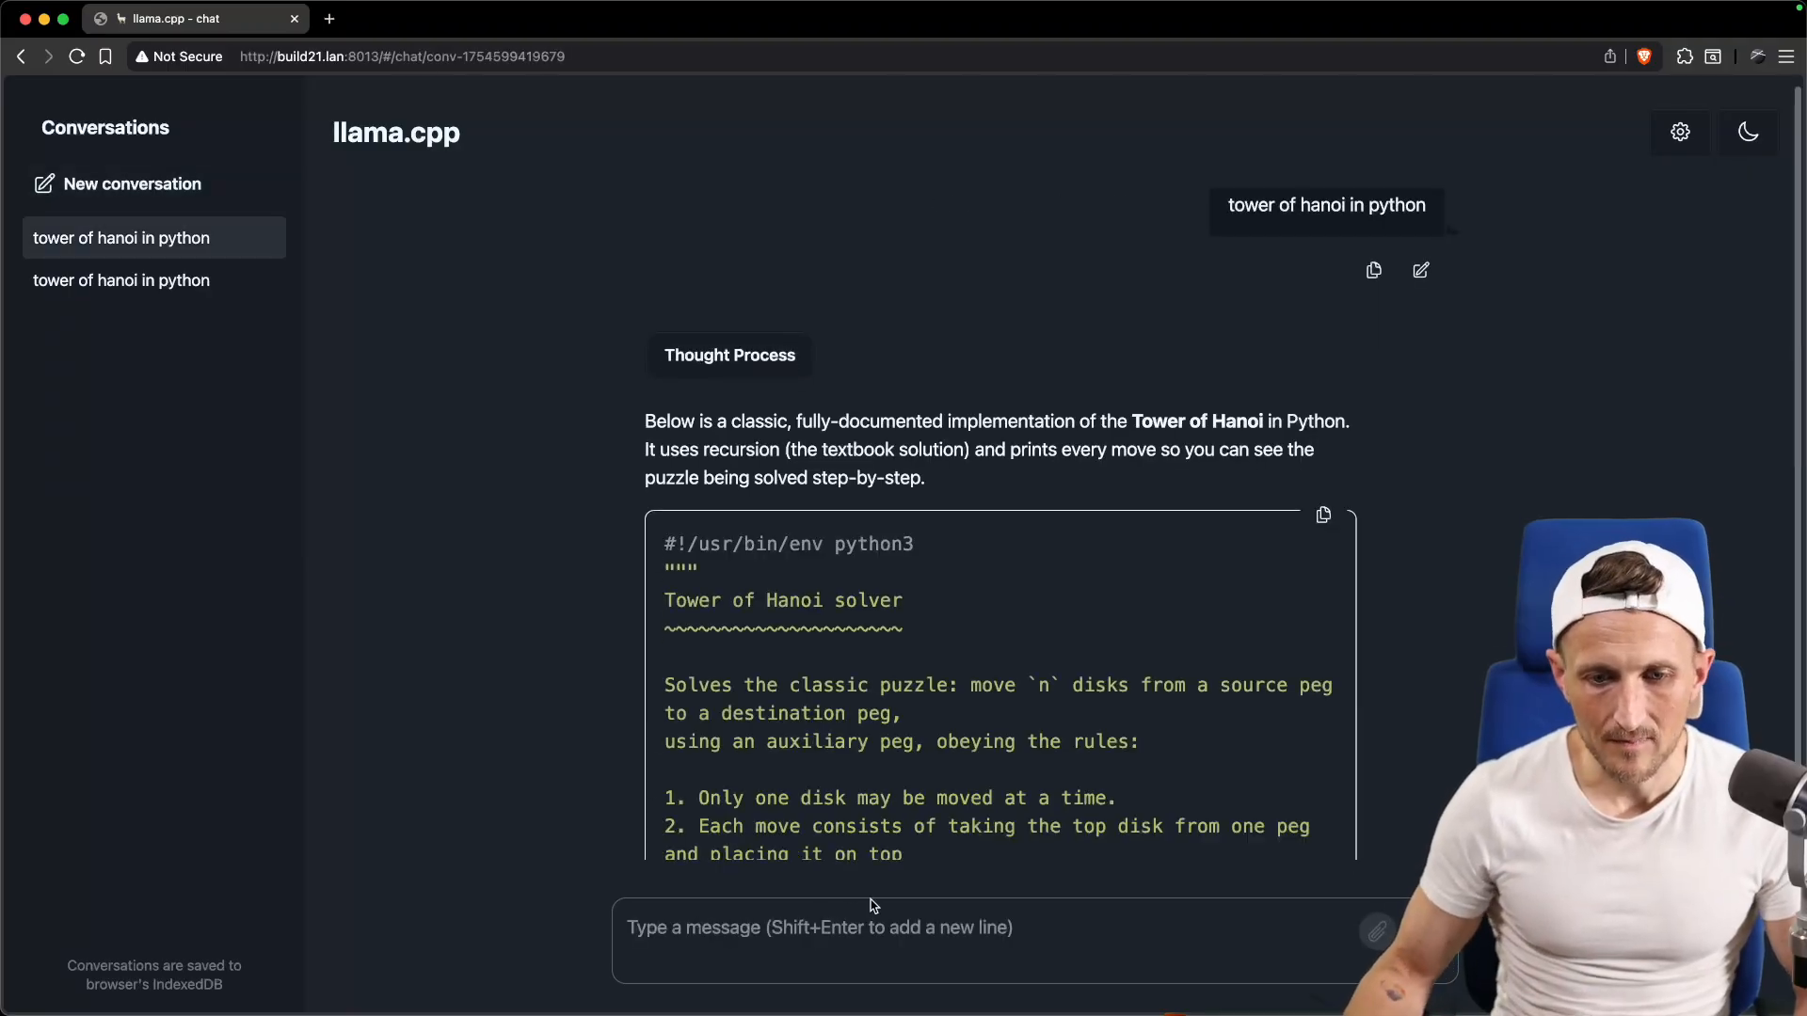
scroll("down", 3)
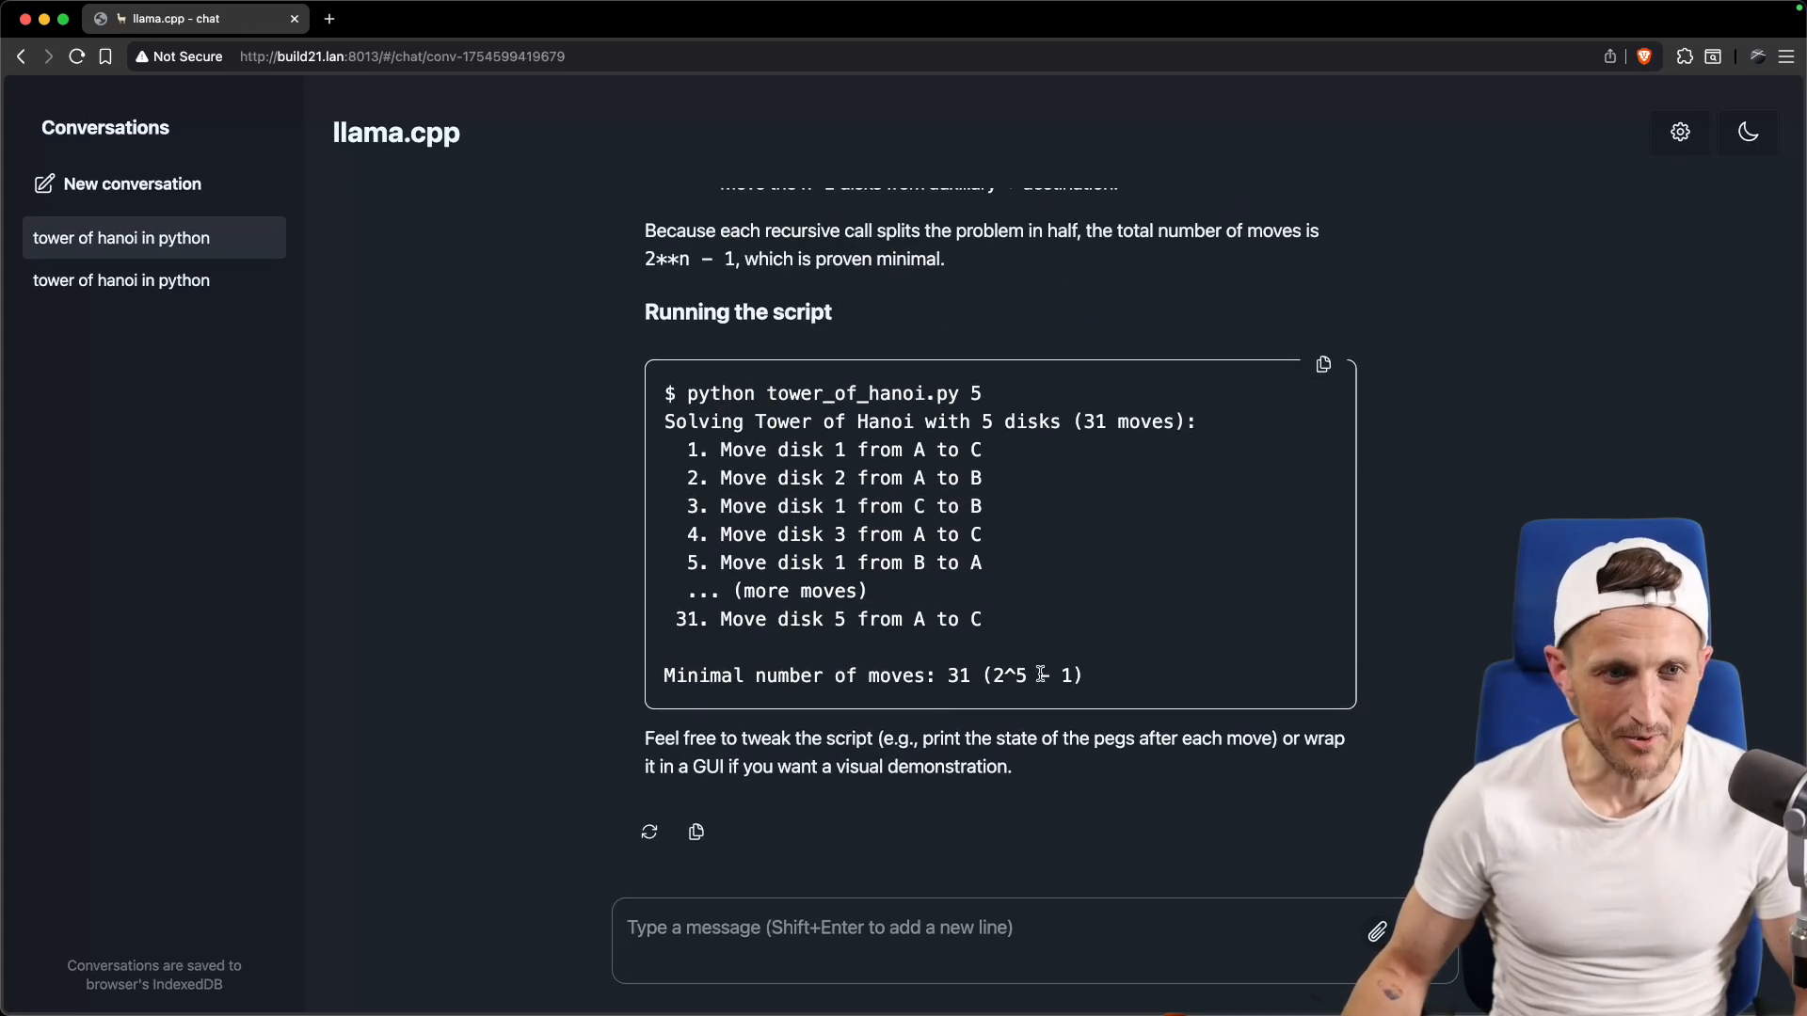
key("cmd+tab")
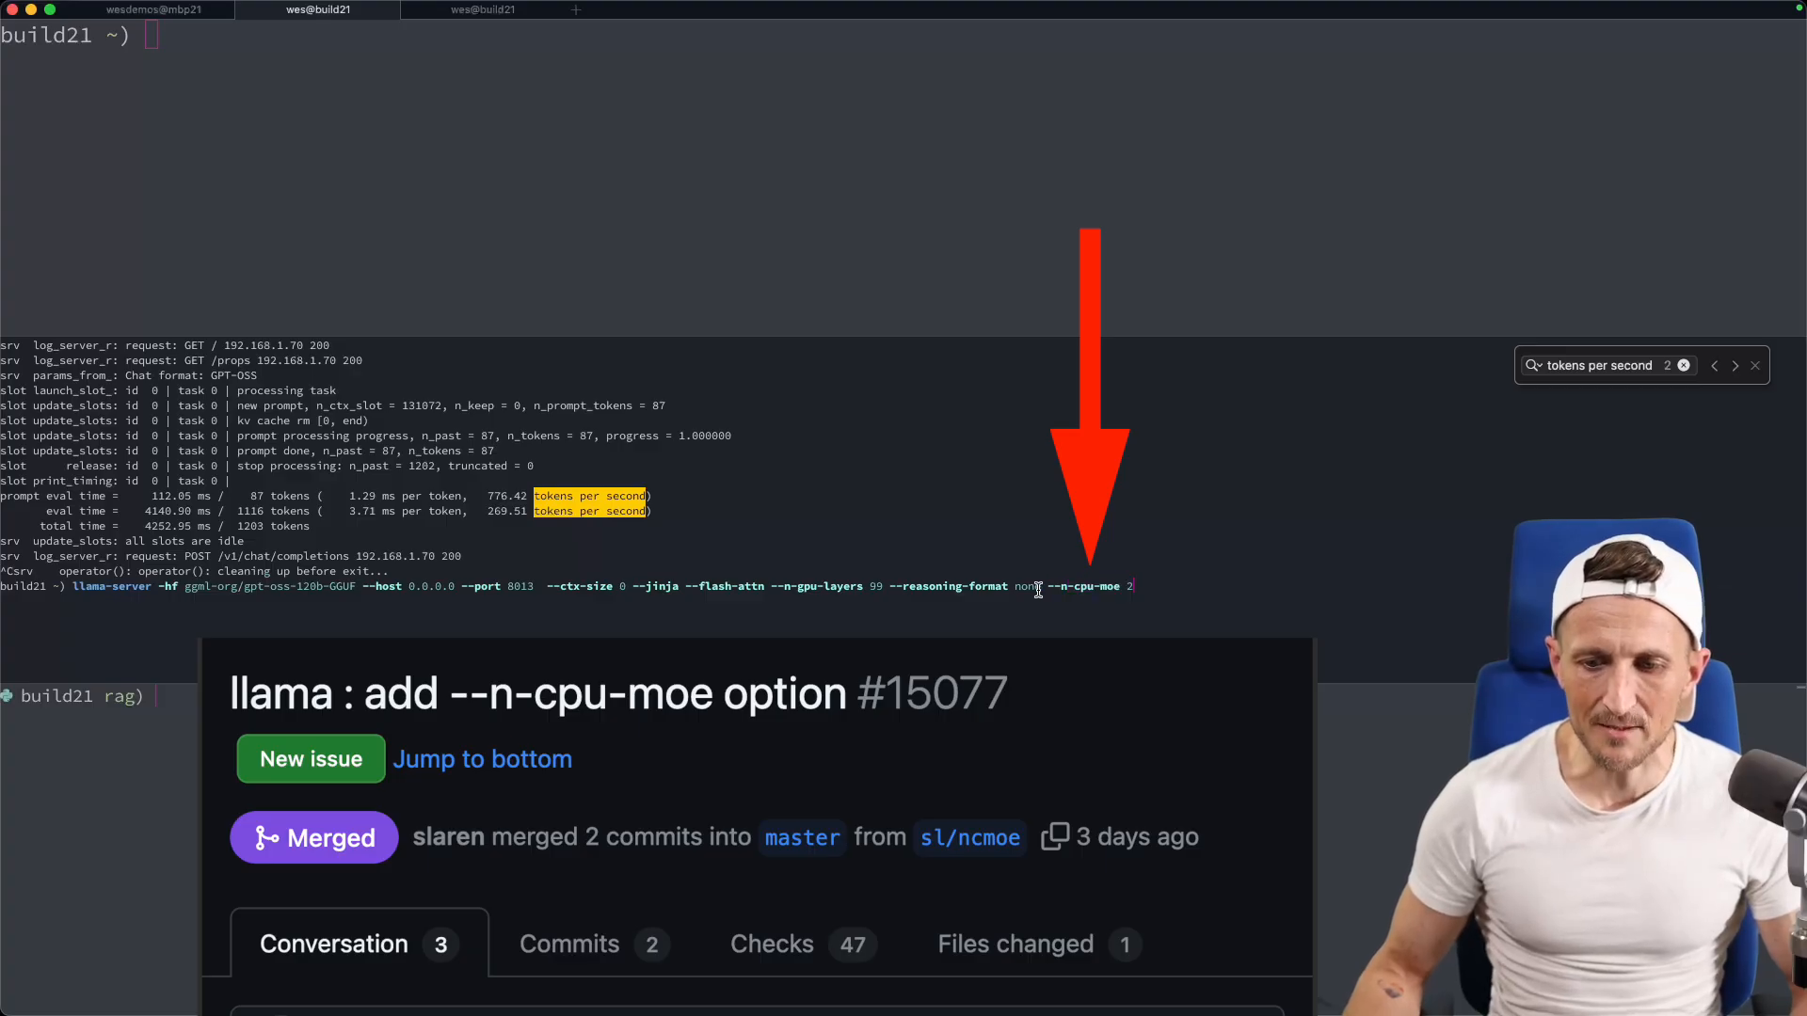
Relaunch the gpt-oss-120b command with --n-cpu-moe raised from 2 to 20.
double_click(1084, 586)
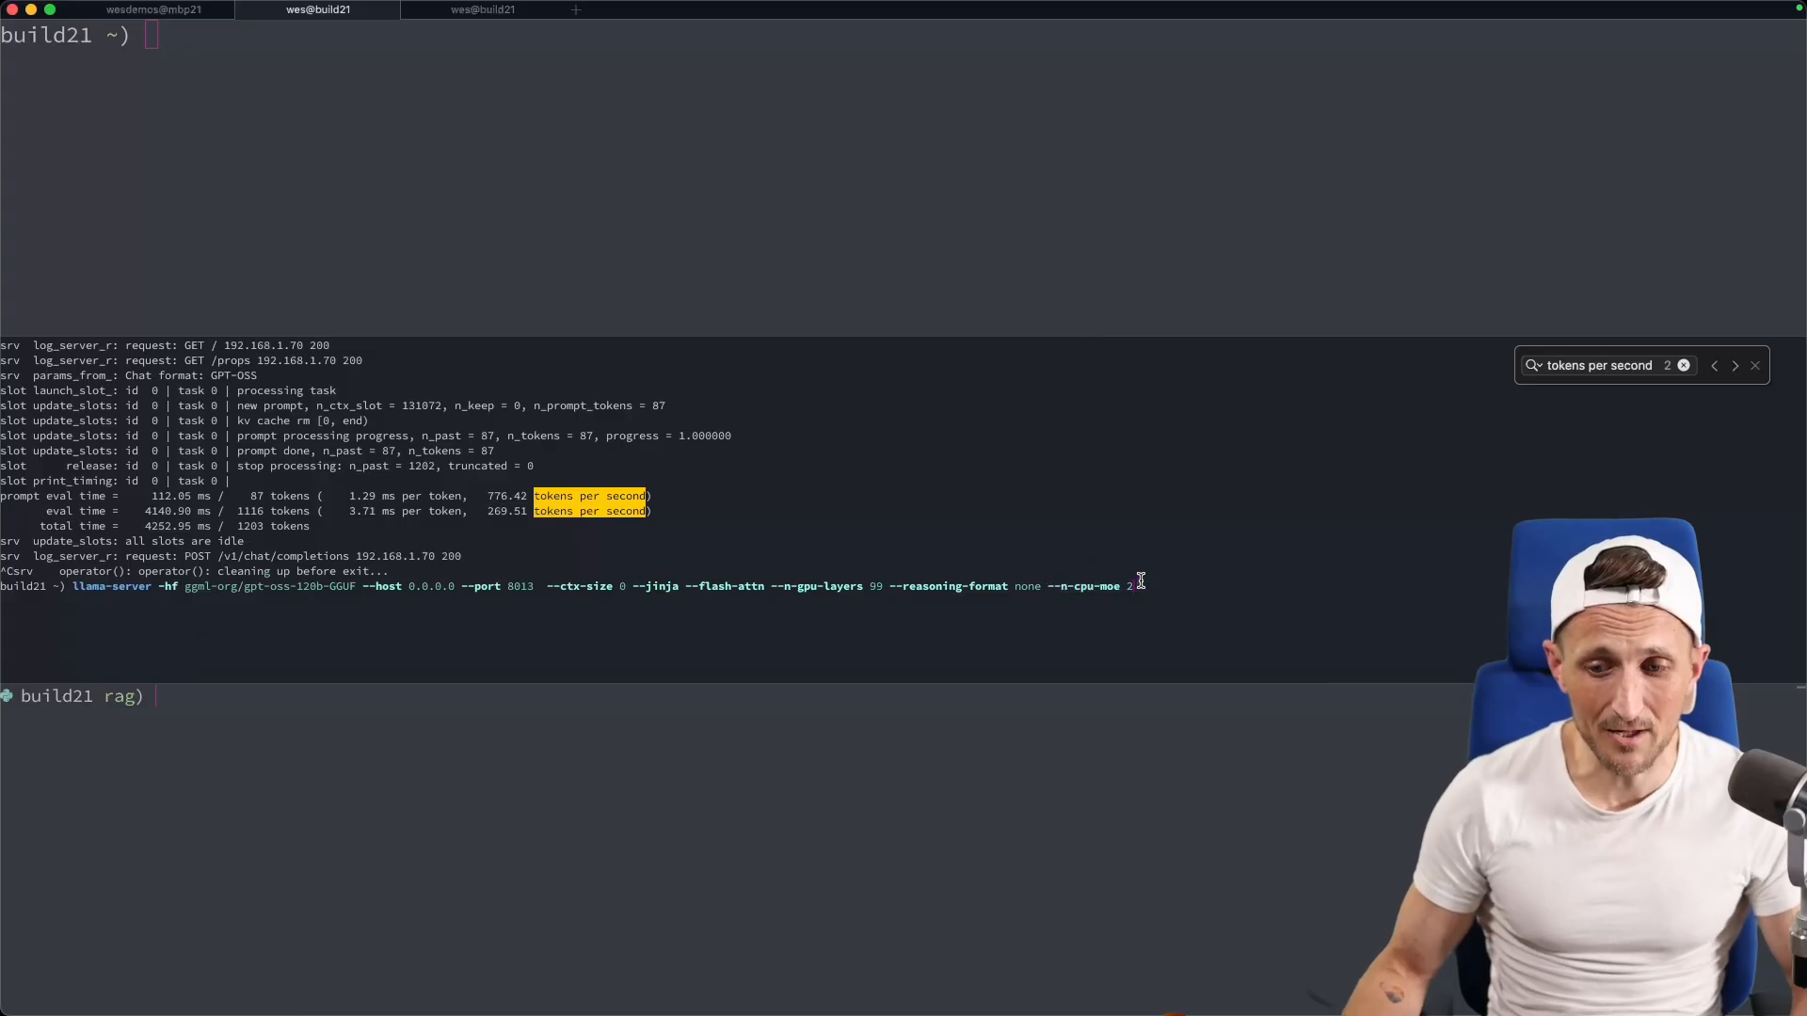
type("0")
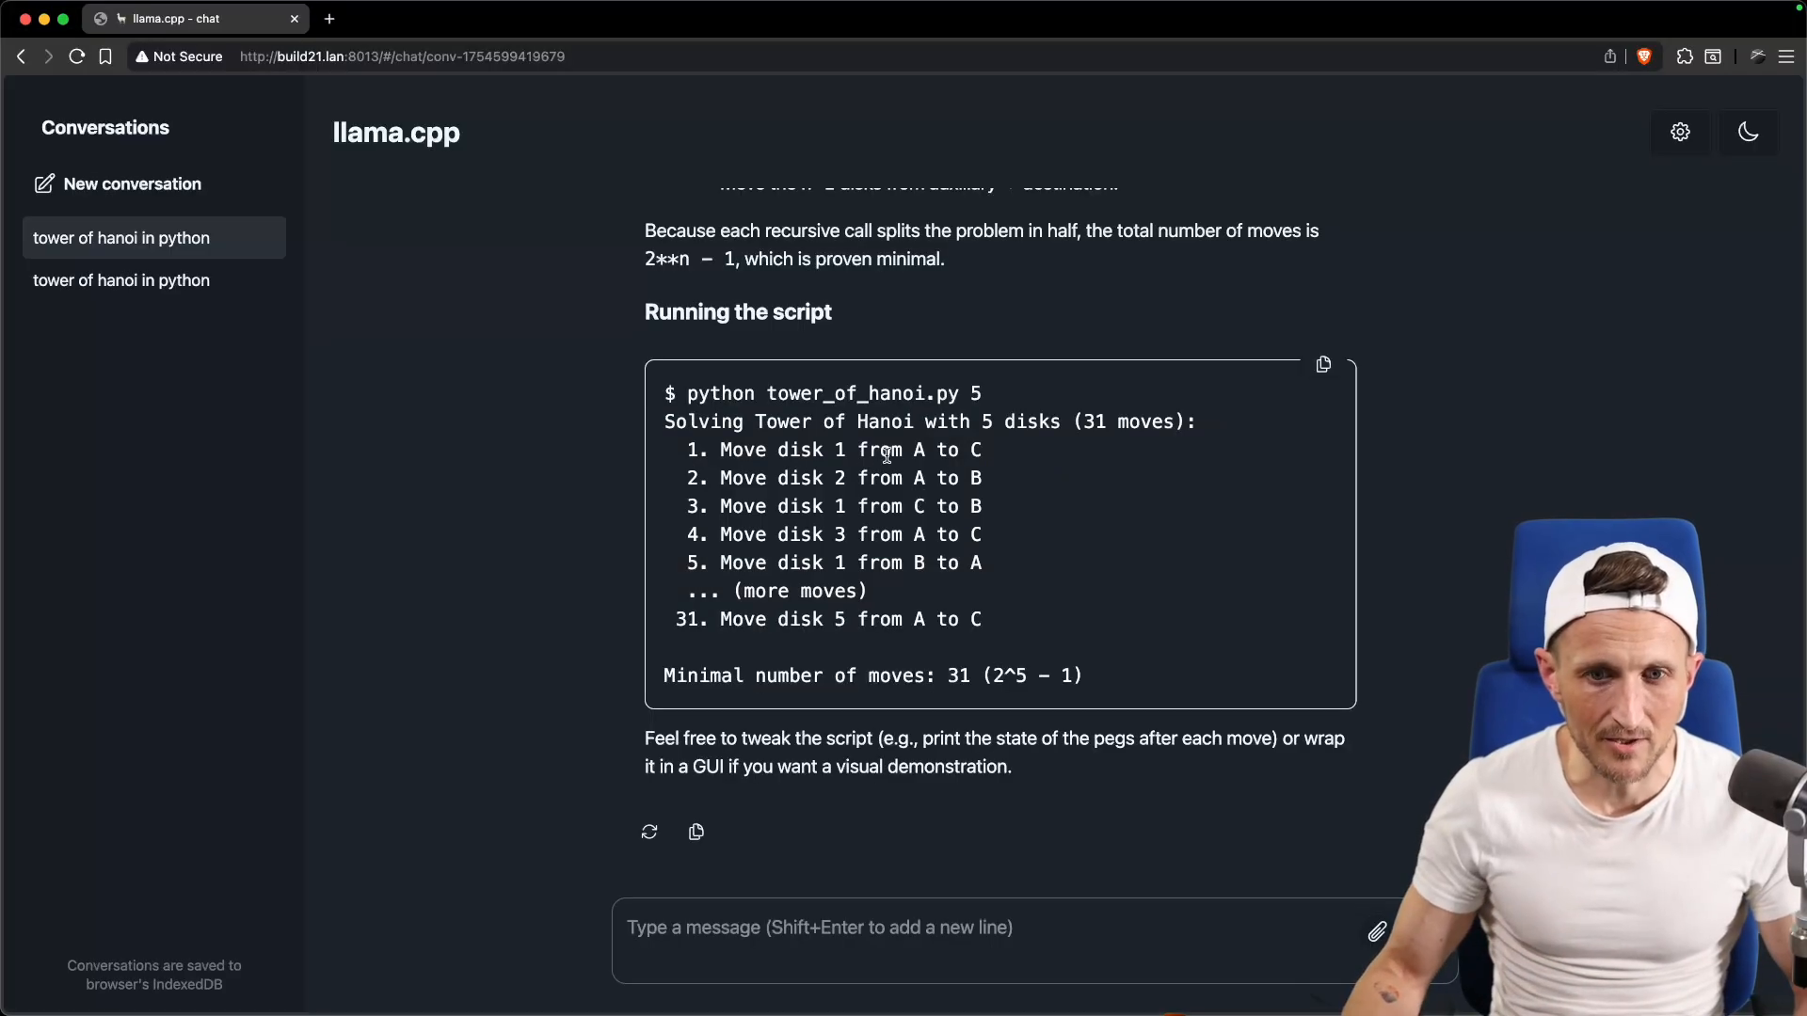
Ask 'tower of hanoi in python' in another new conversation and scroll as it streams.
left_click(133, 184)
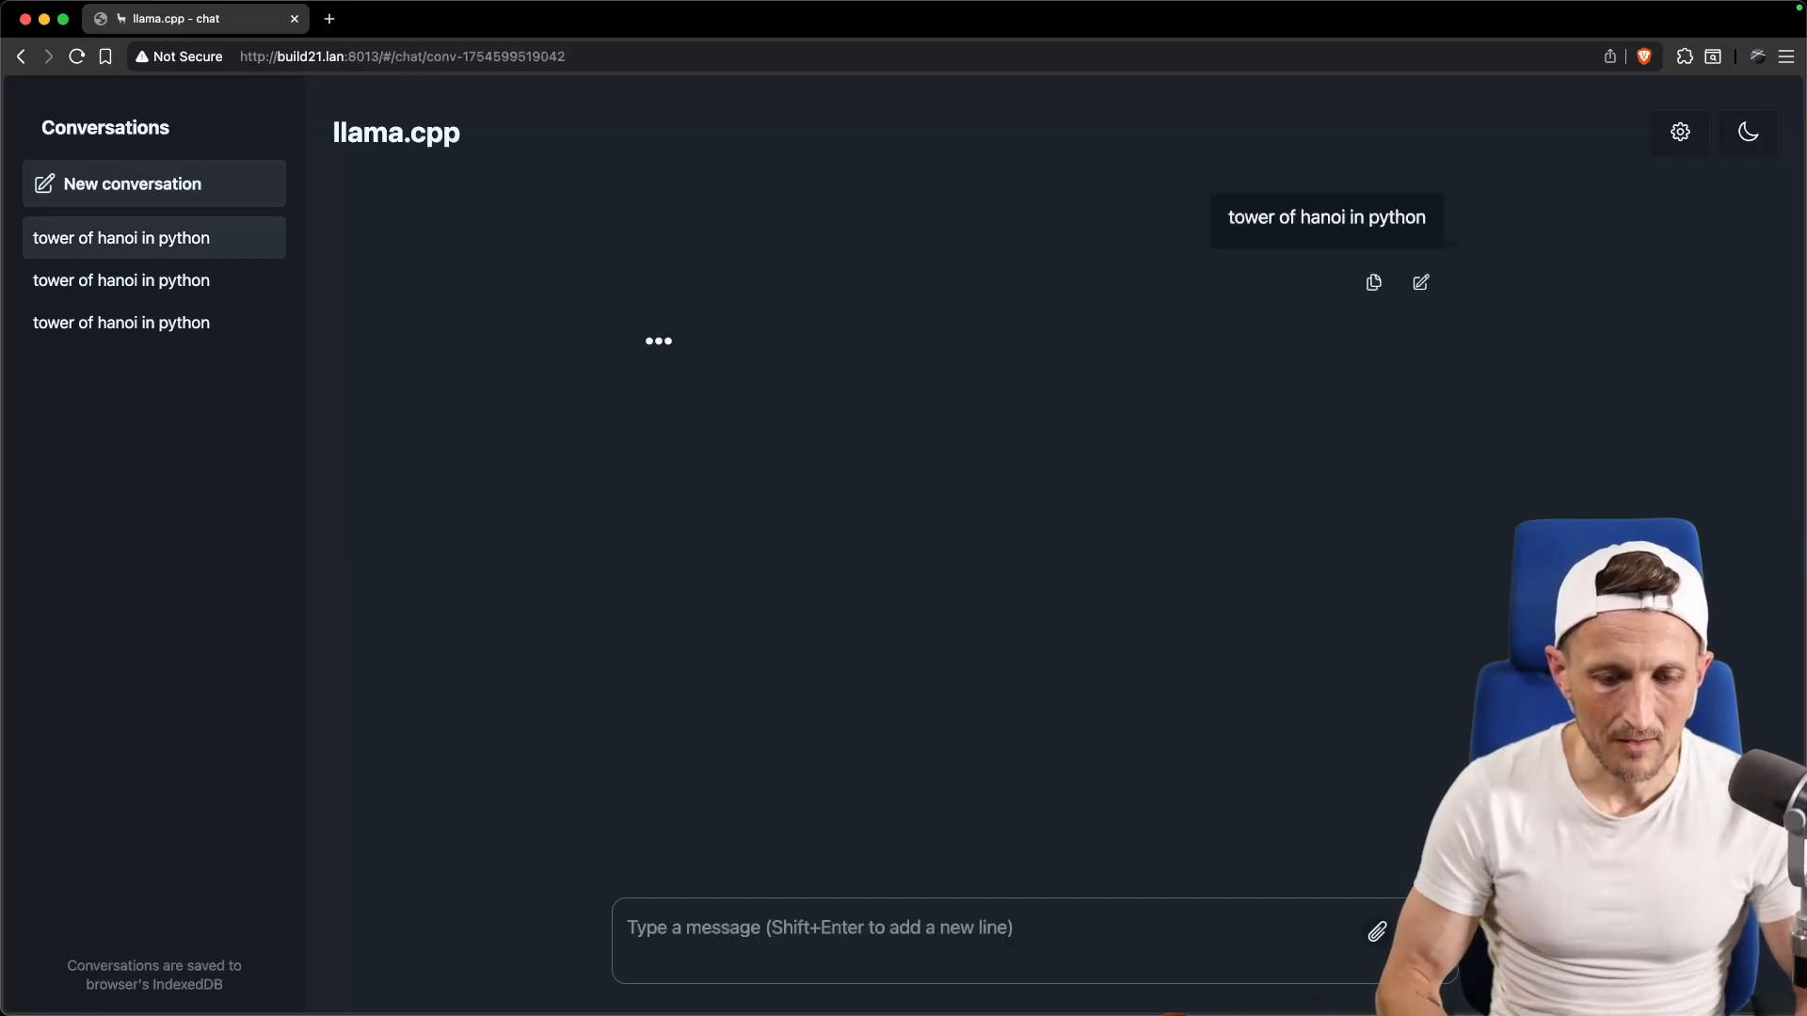
mouse_move(933, 791)
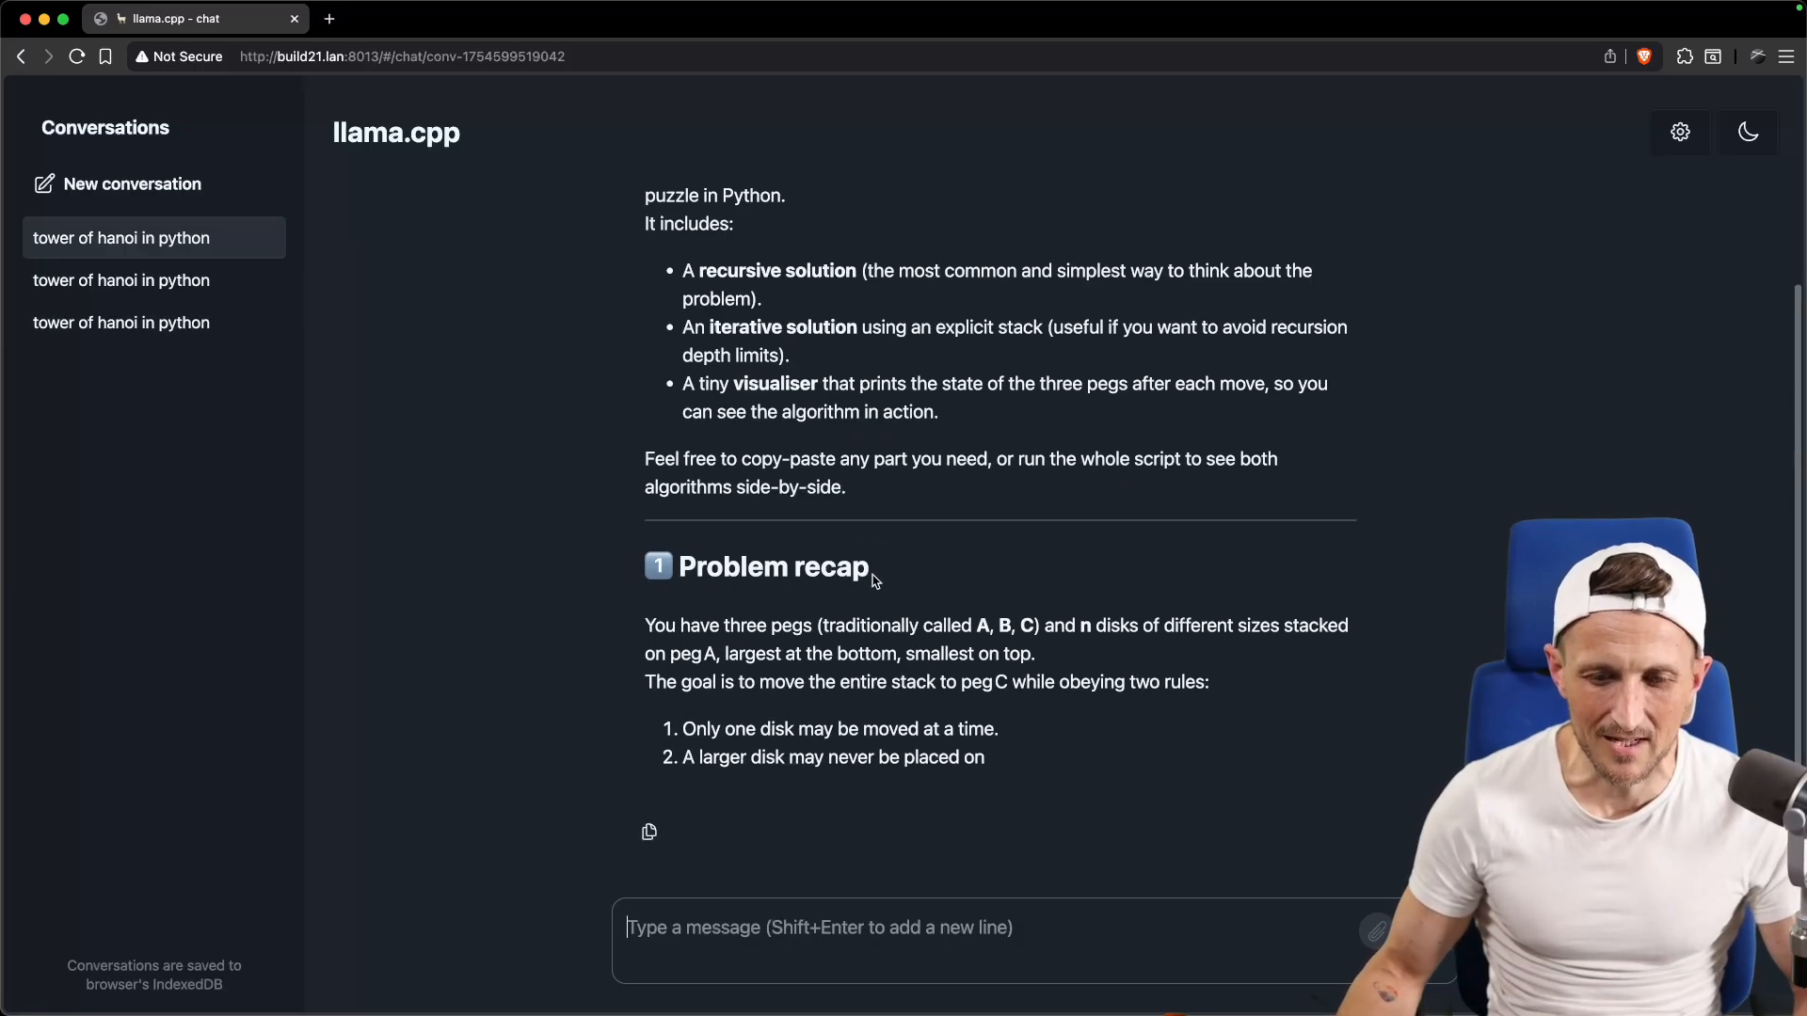
scroll("down", 3)
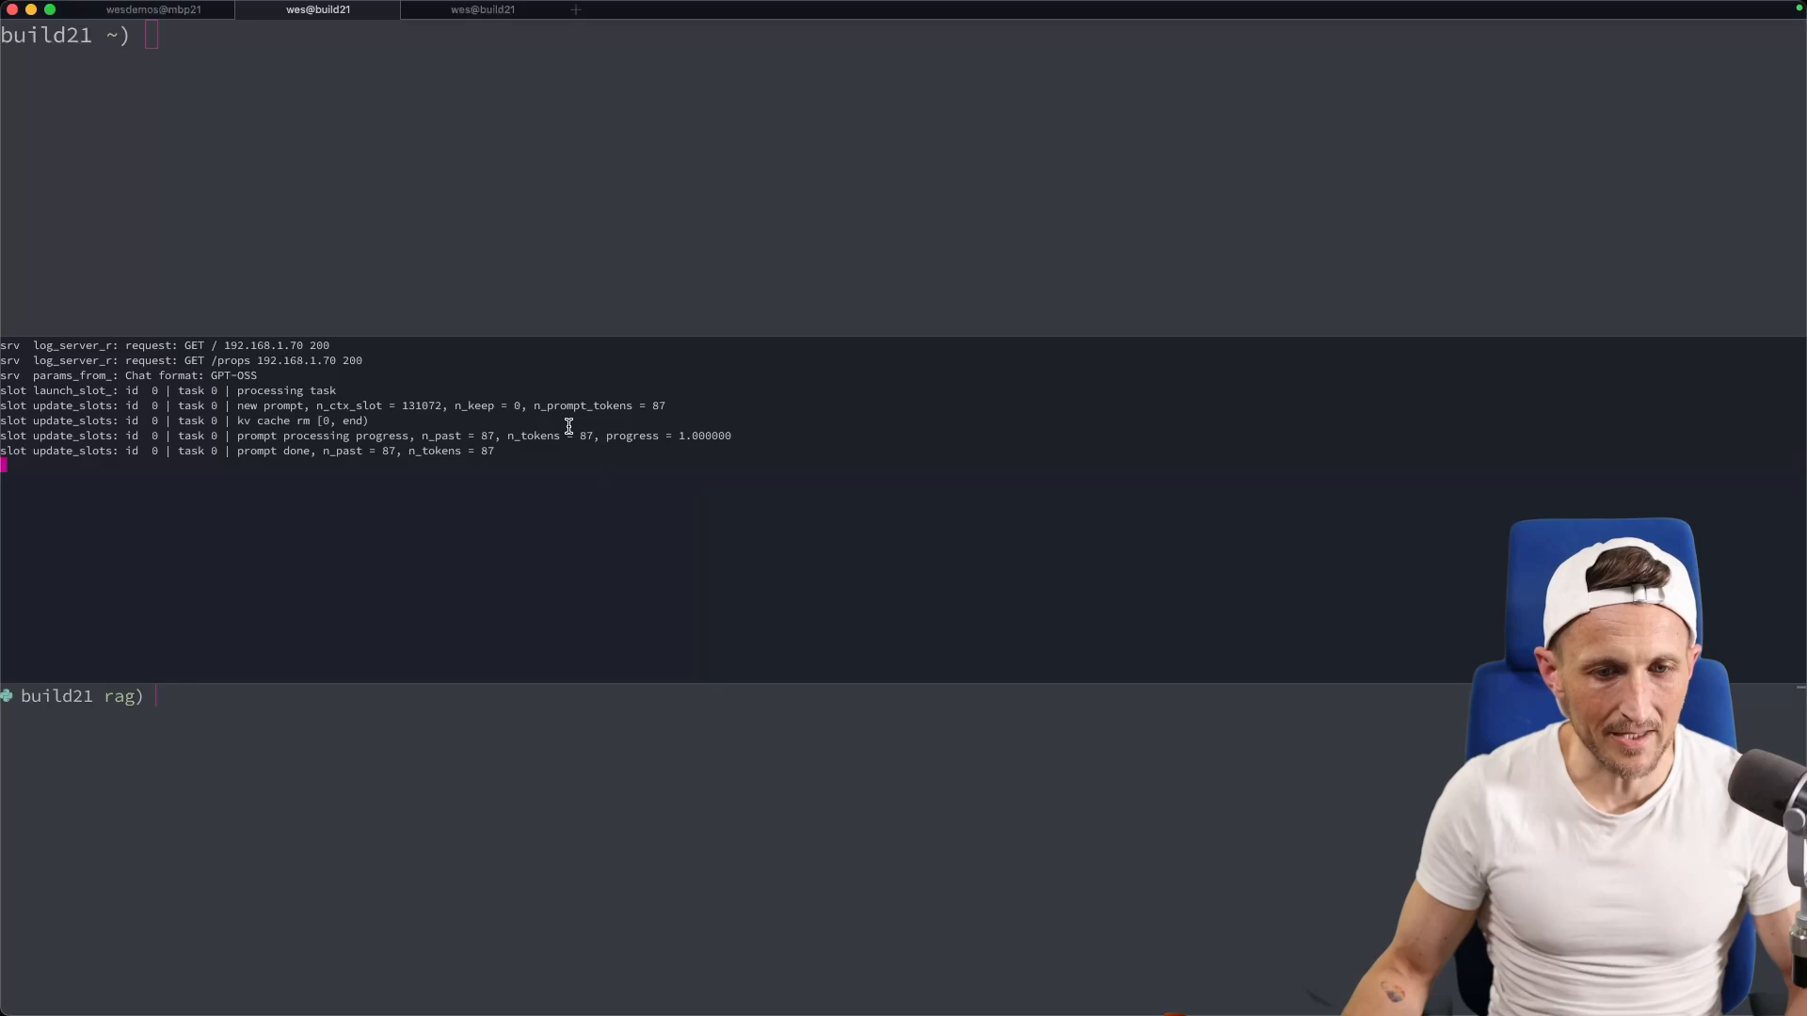
Highlight the 30254MiB GPU 1 usage in nvidia-smi and the 34.26 tokens/s server rate.
left_click_drag(450, 404, 483, 451)
type("nvidia-smi")
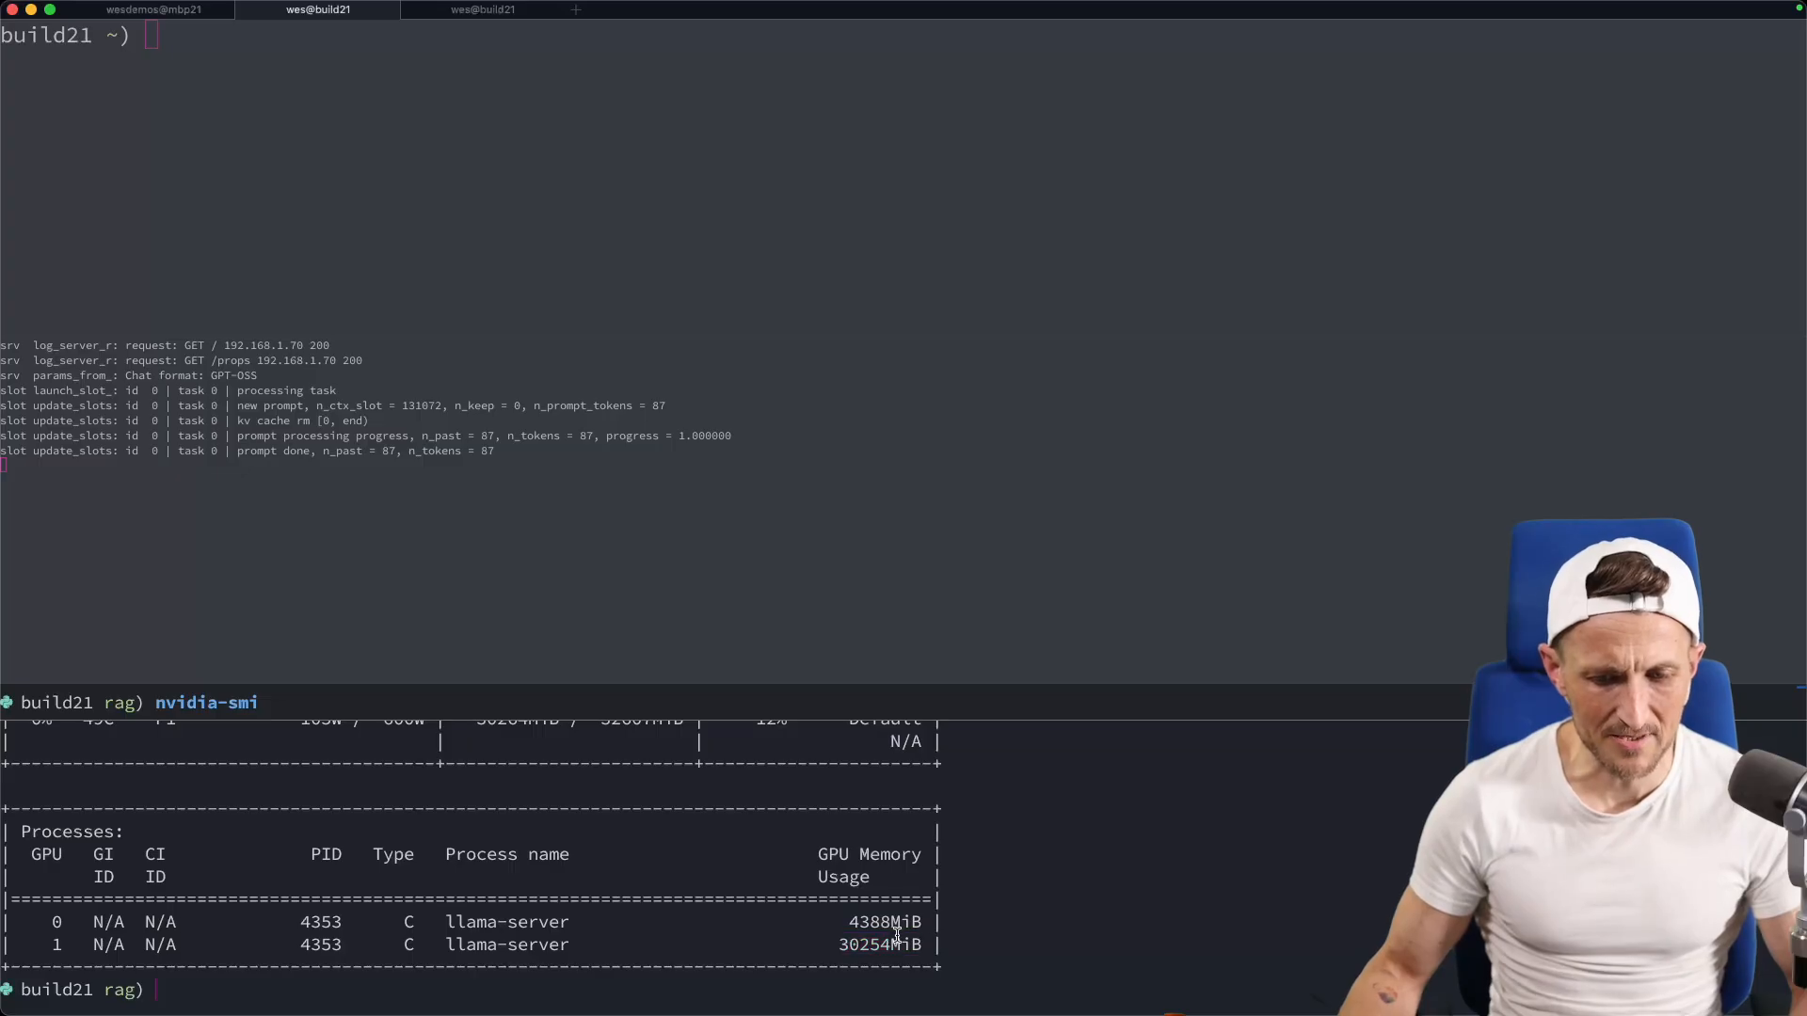
double_click(879, 943)
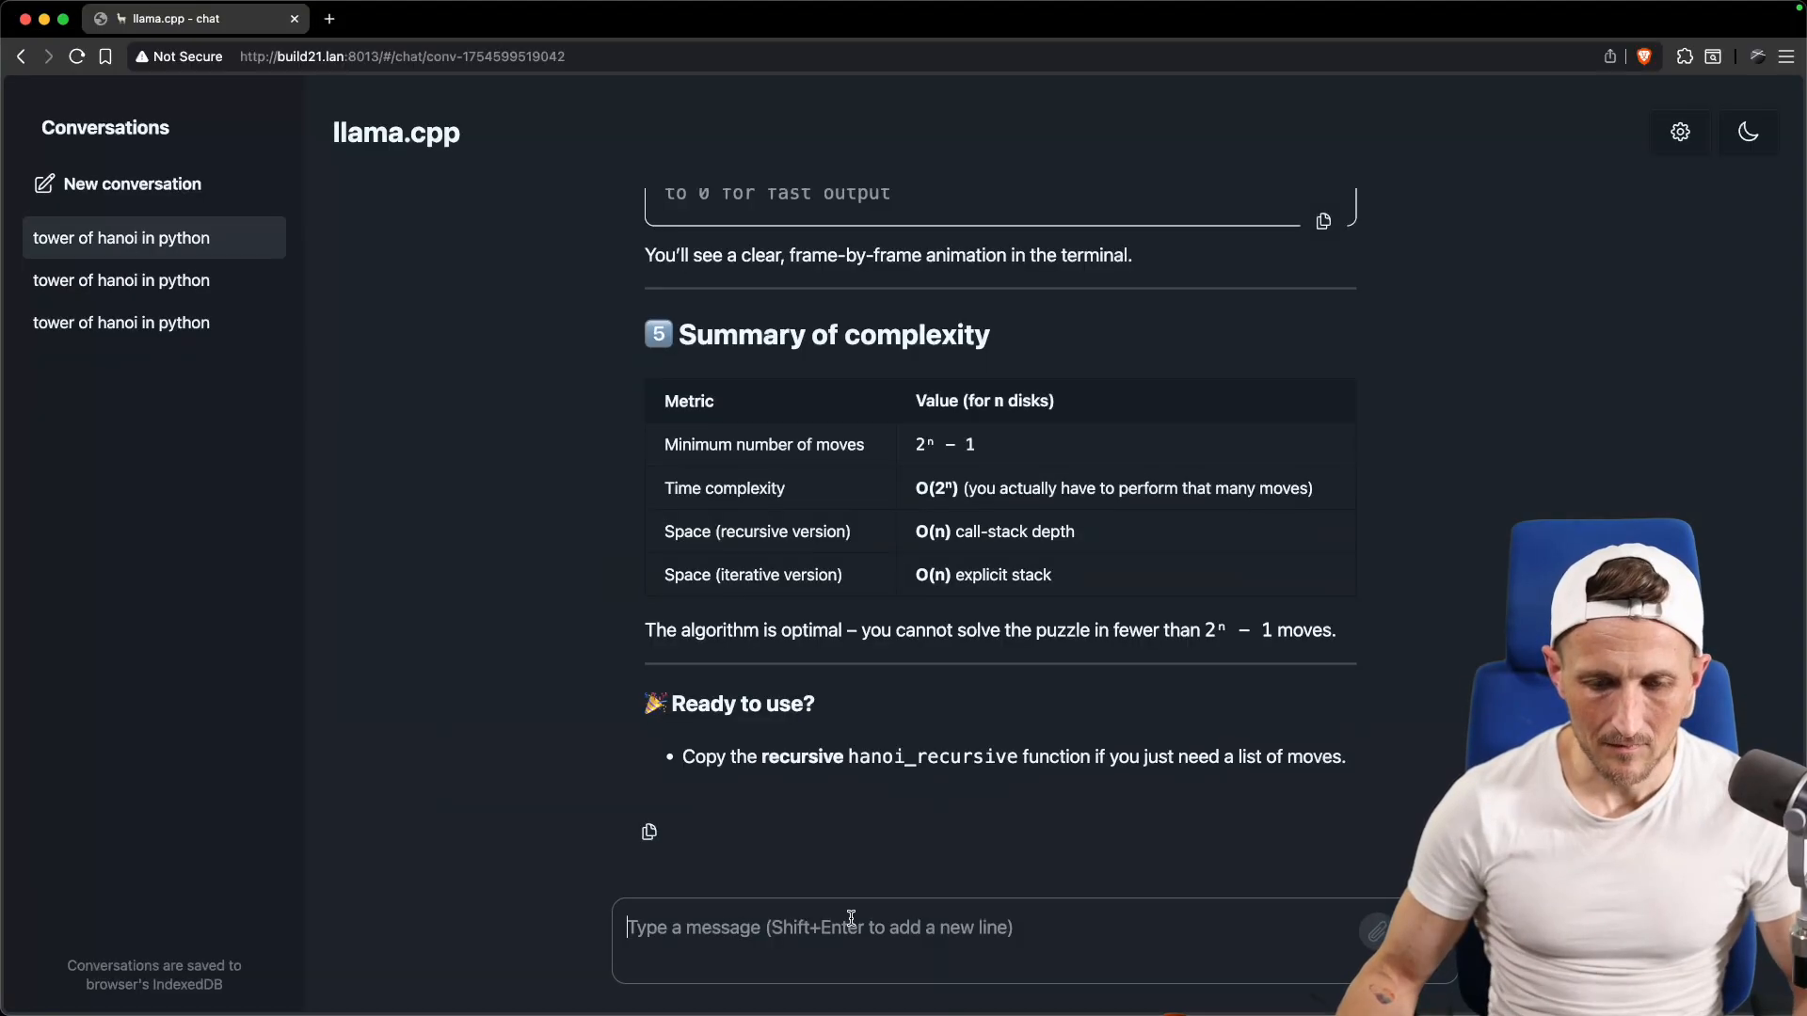
scroll("down", 3)
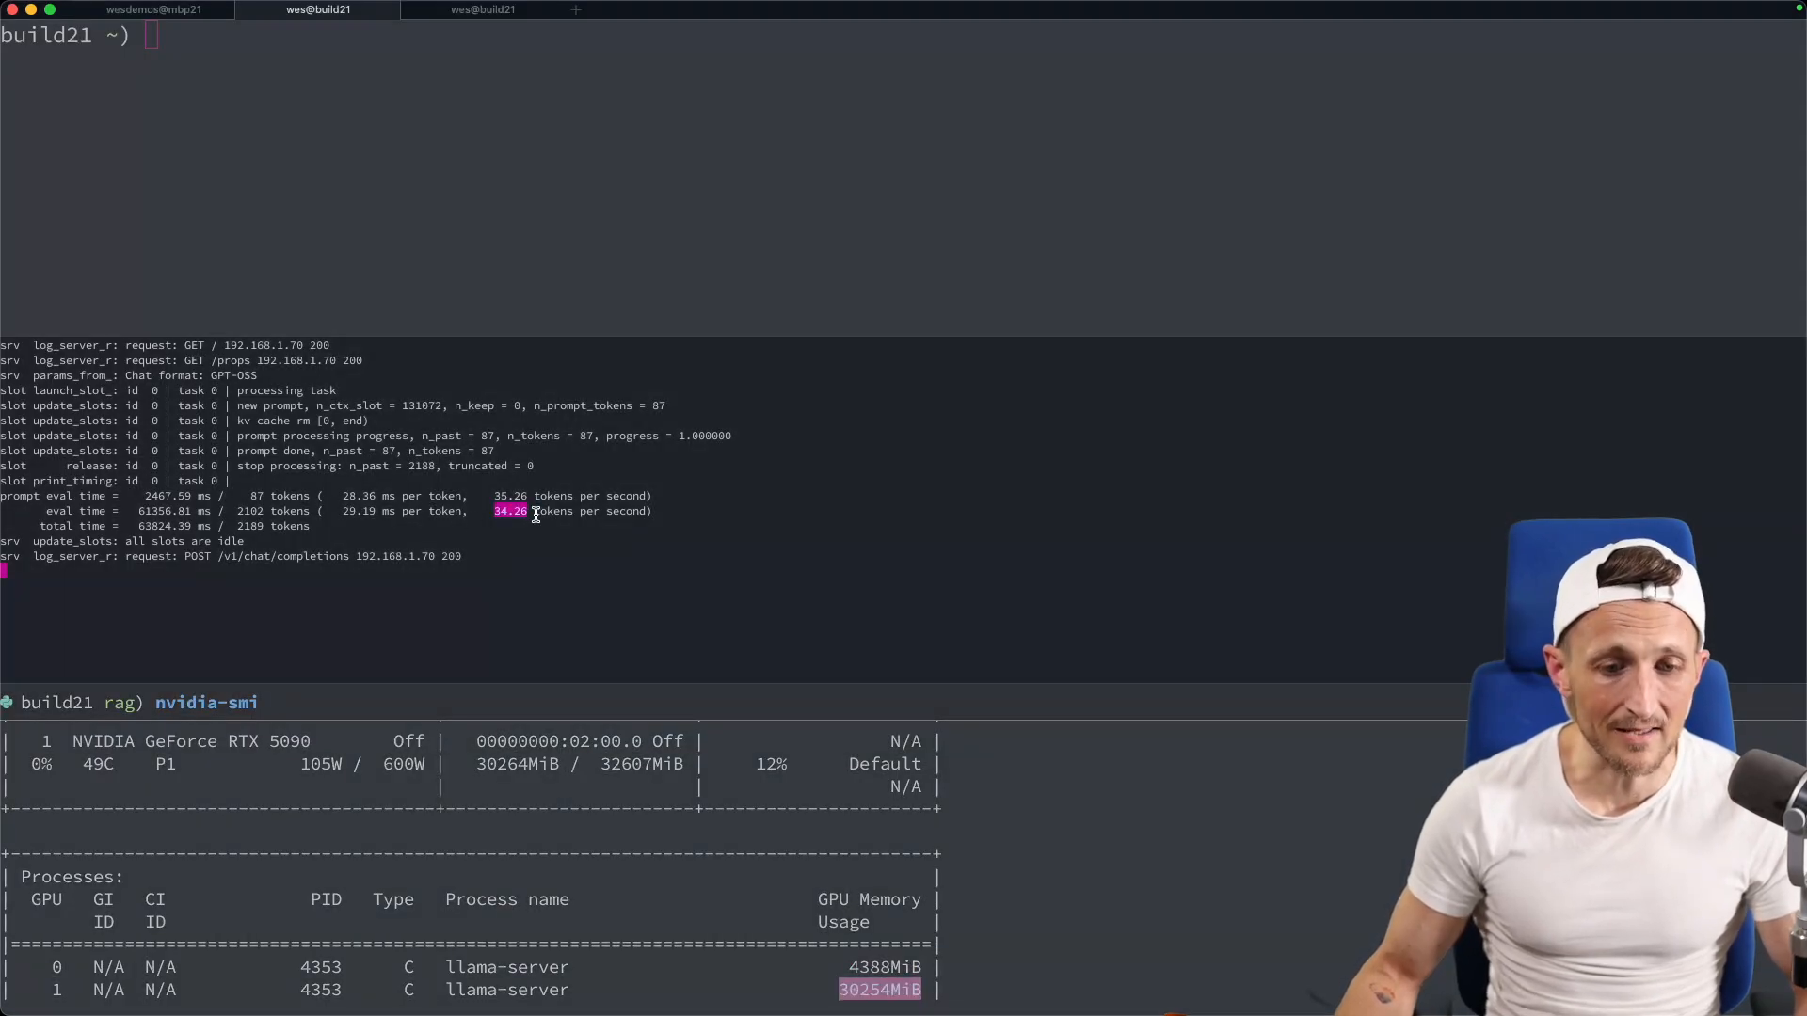
mouse_move(552, 527)
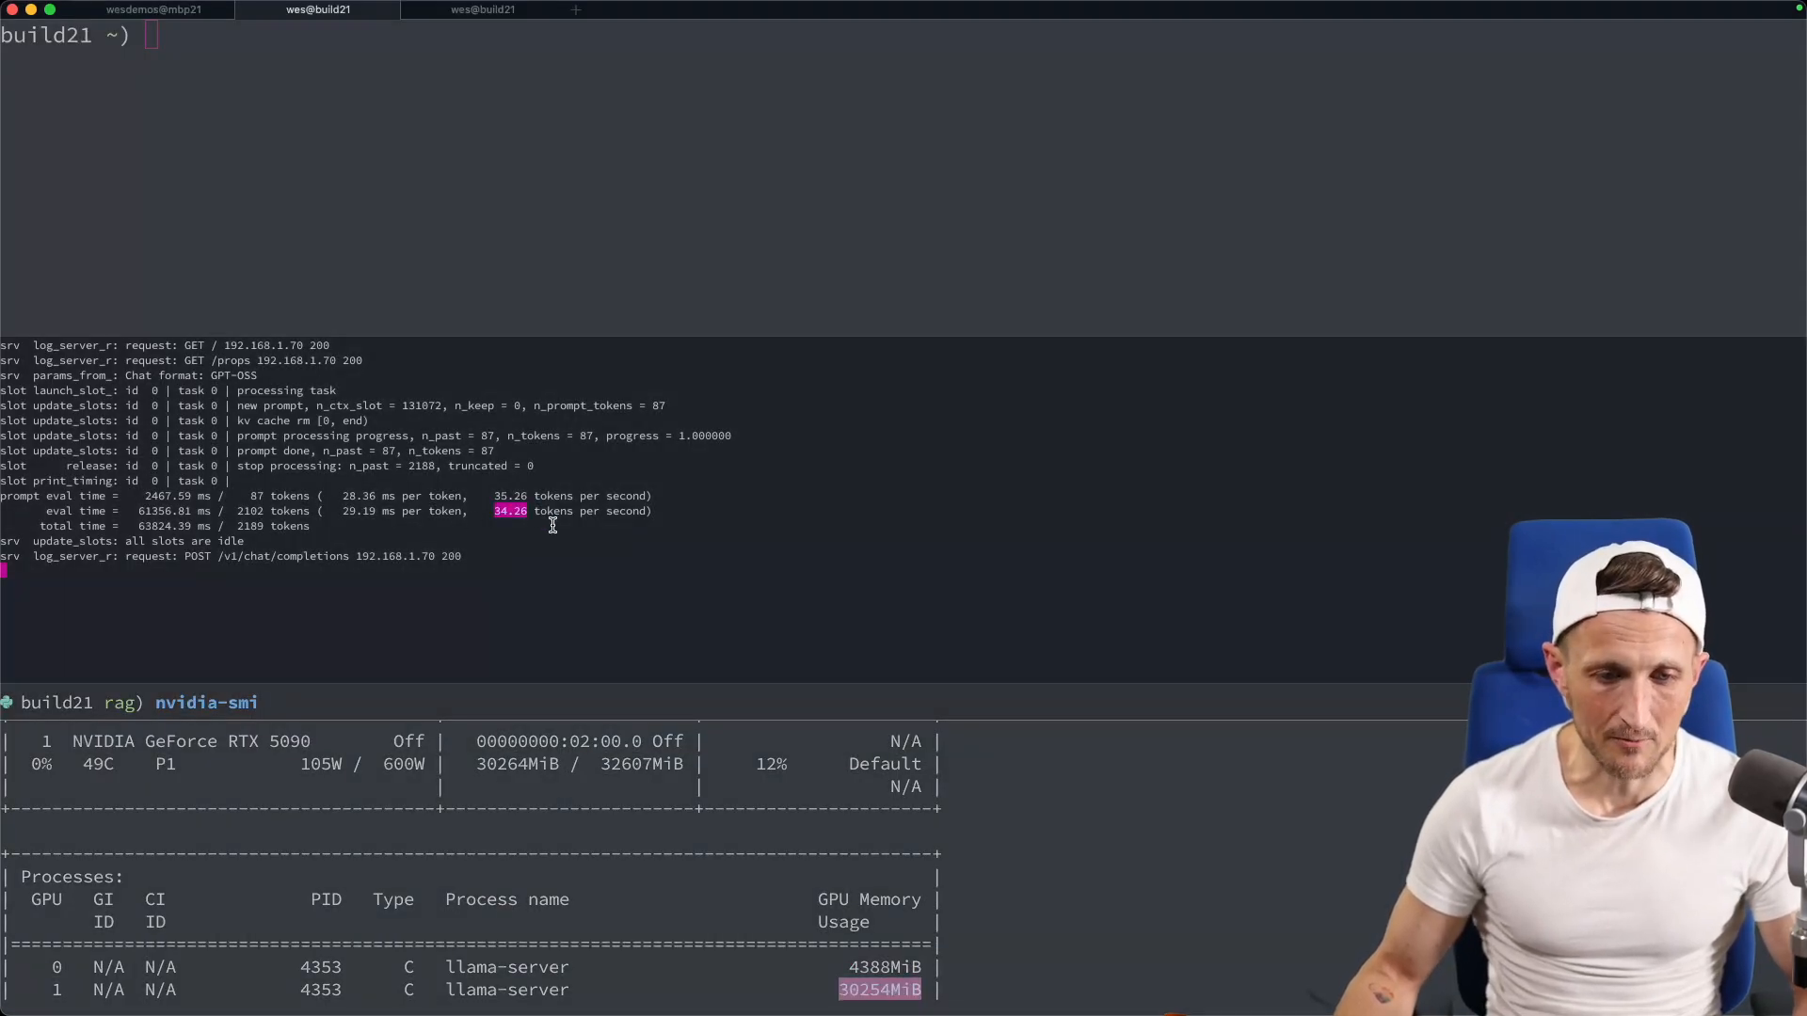